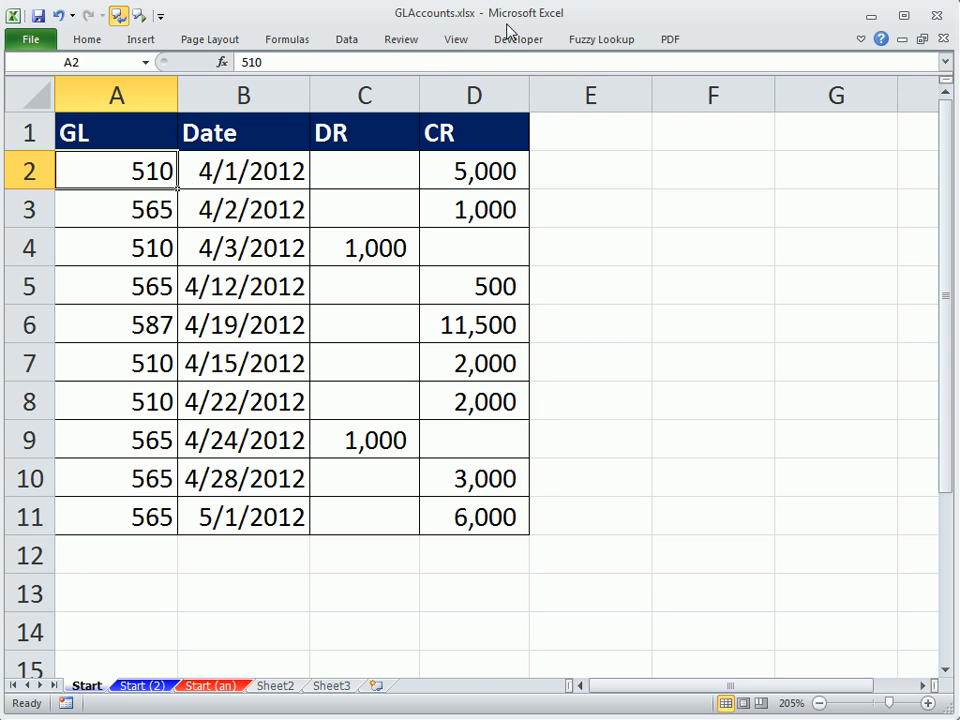
pyautogui.moveTo(361, 576)
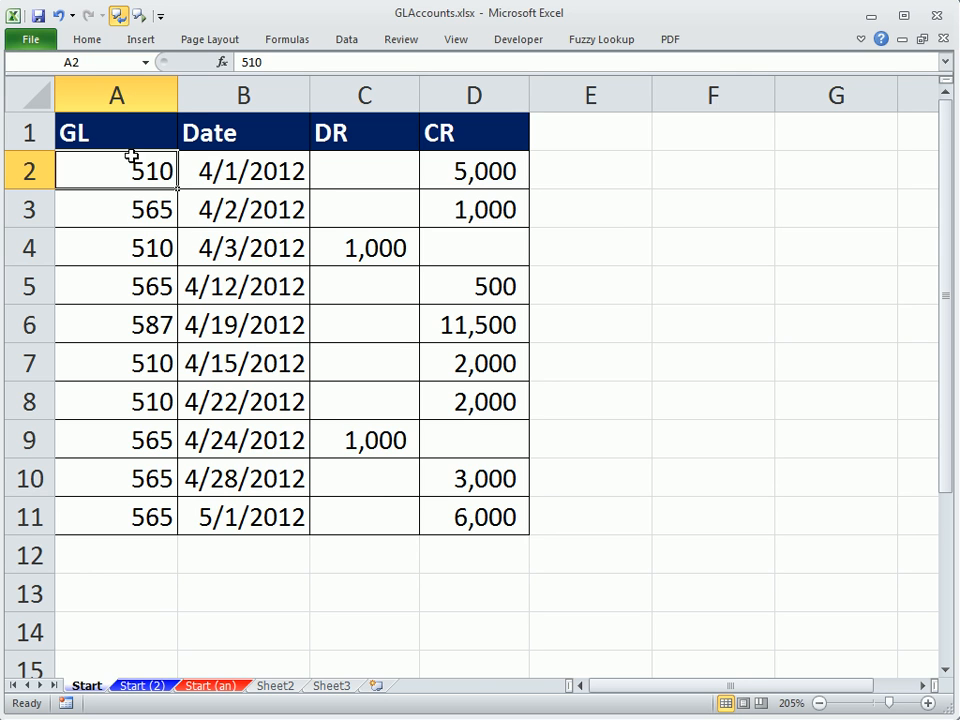
# Bring the EMT876 workbook to the front over GLAccounts.xlsx.
pyautogui.click(116, 132)
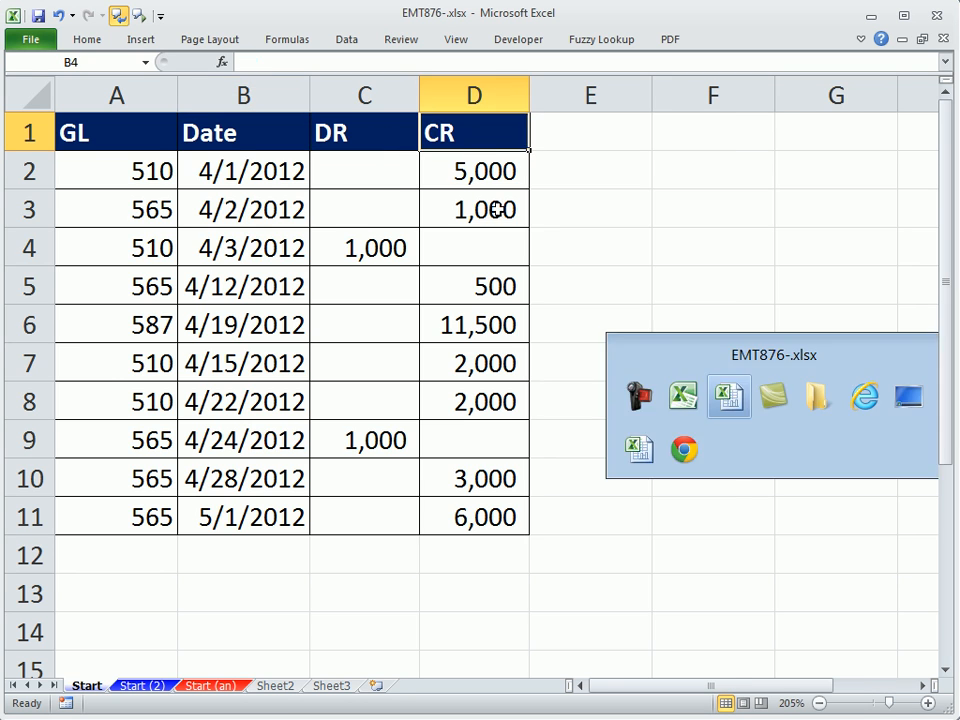
pyautogui.click(97, 685)
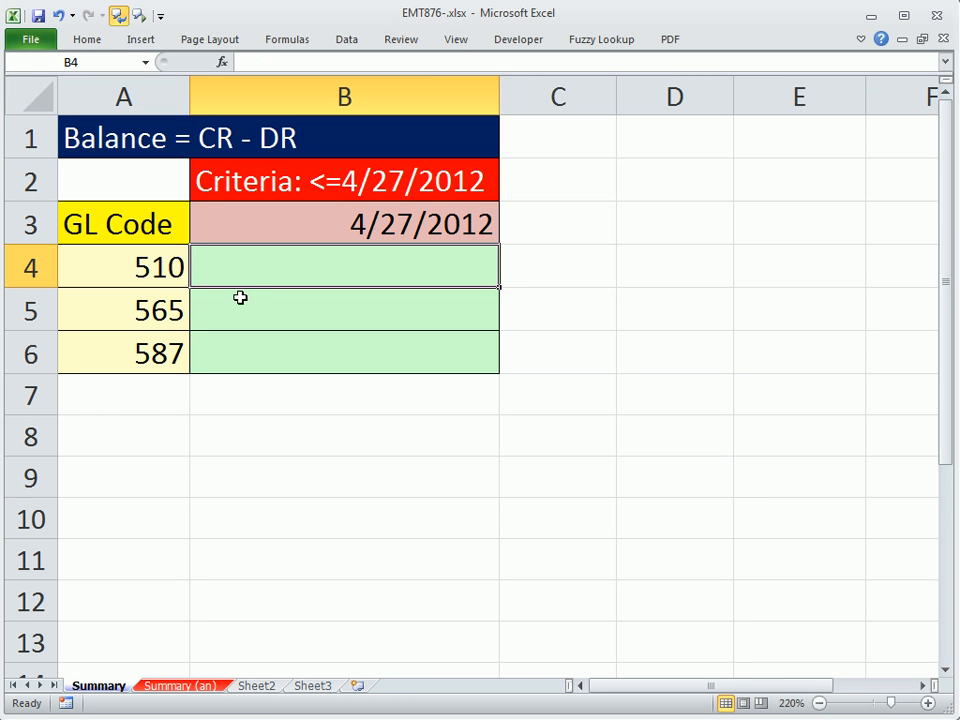
pyautogui.moveTo(175, 270)
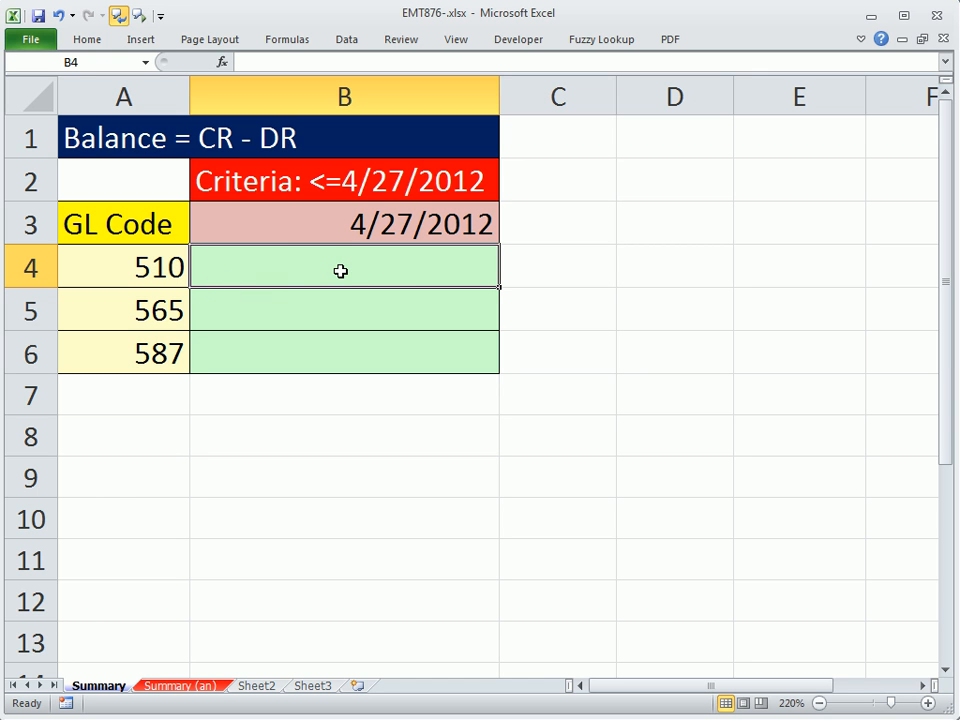
pyautogui.moveTo(346, 275)
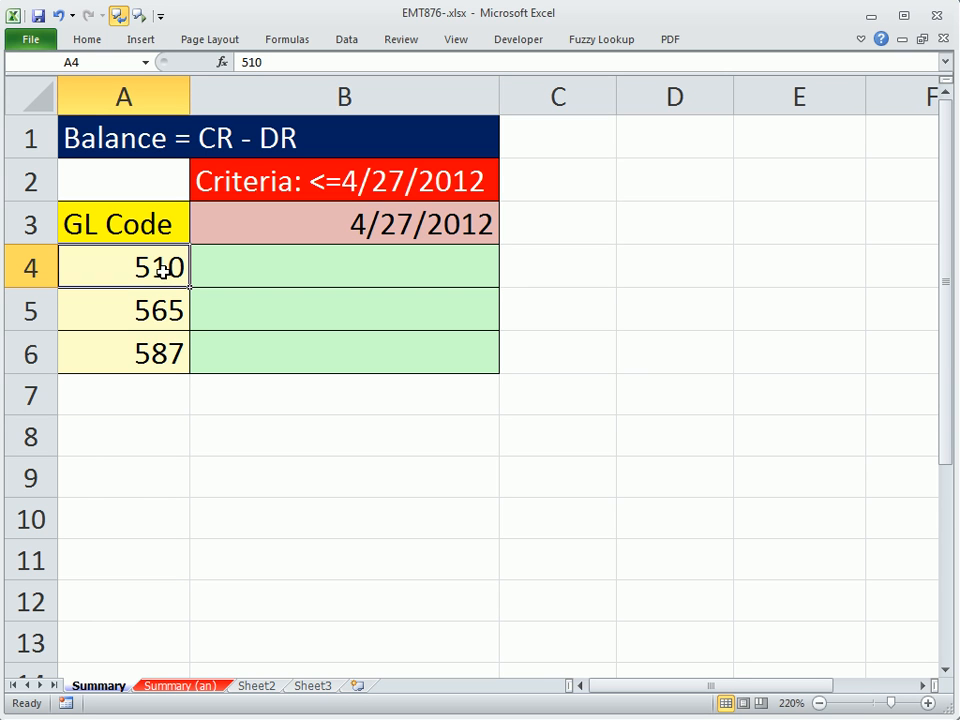
pyautogui.click(344, 266)
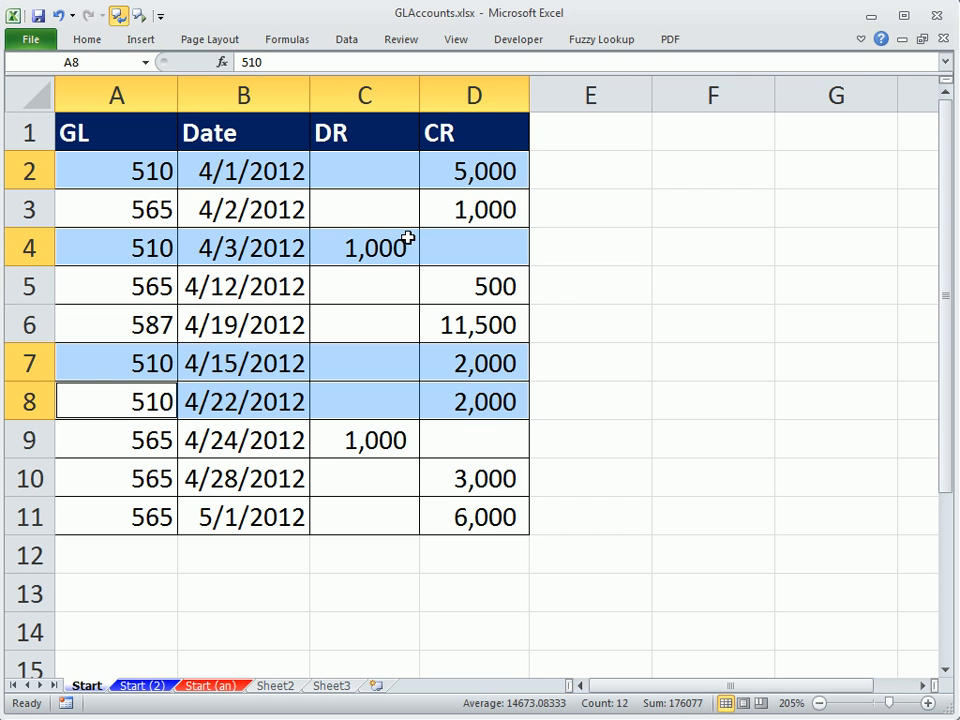
pyautogui.moveTo(230, 170)
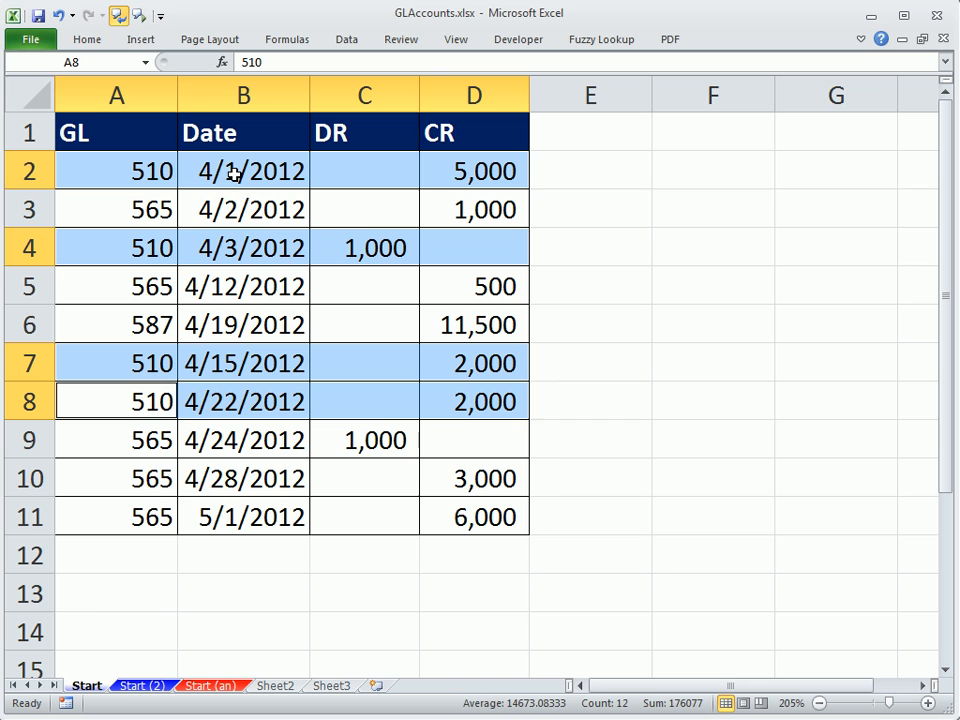
pyautogui.moveTo(295, 401)
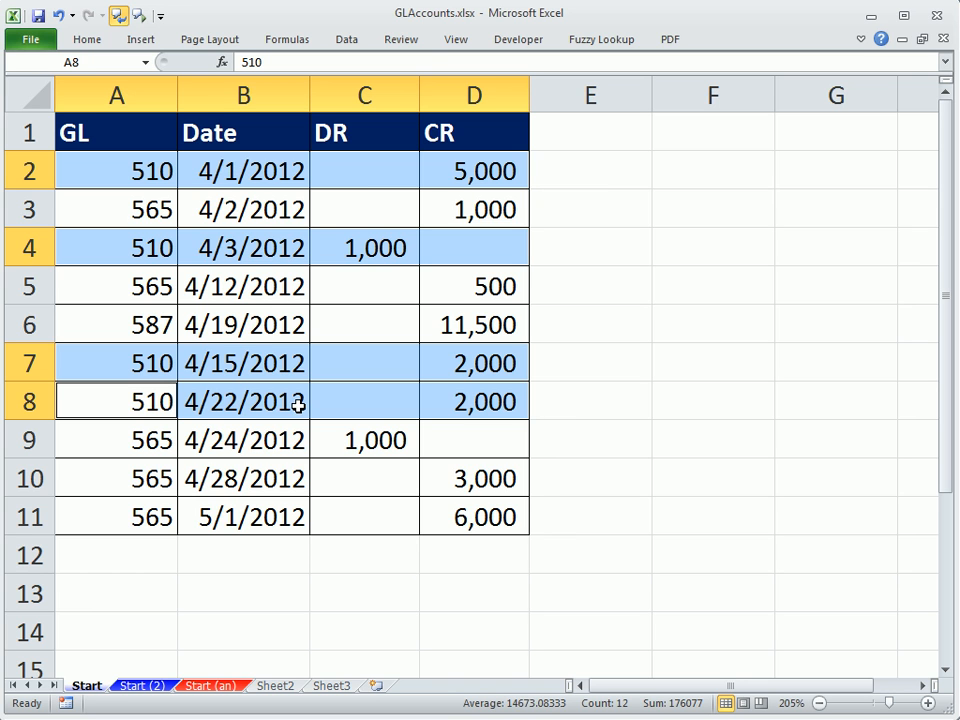
pyautogui.moveTo(218, 209)
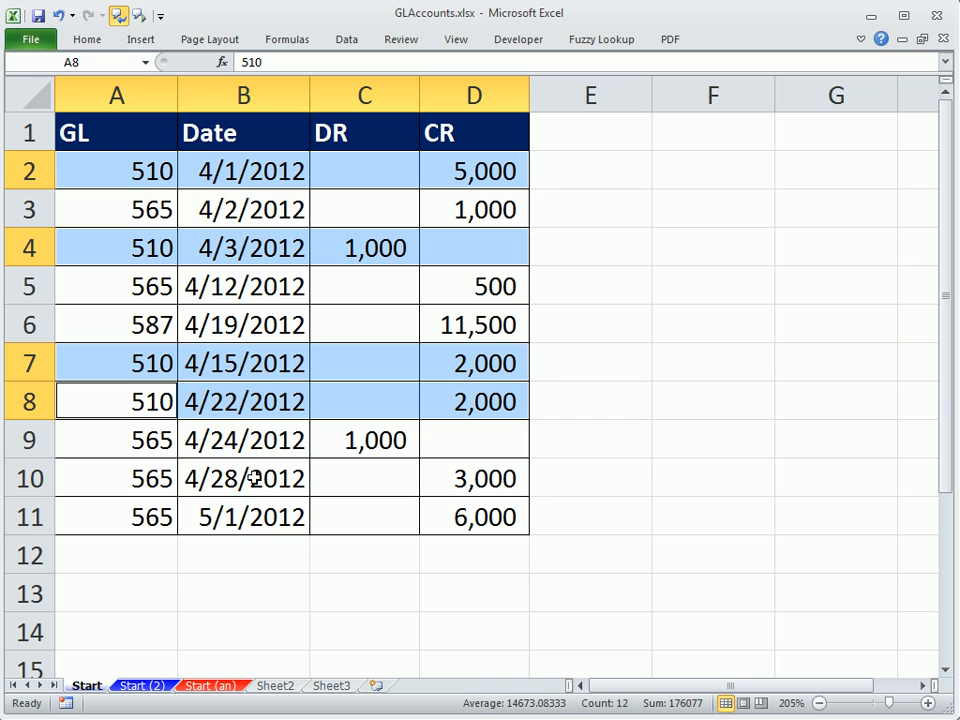
pyautogui.moveTo(417, 464)
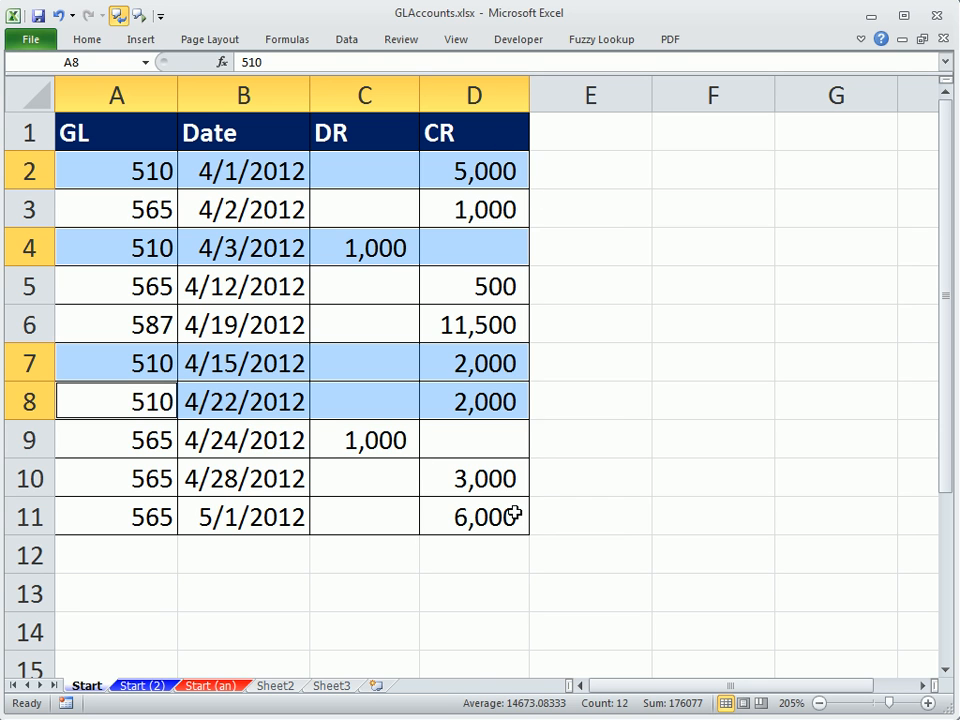
pyautogui.moveTo(385, 415)
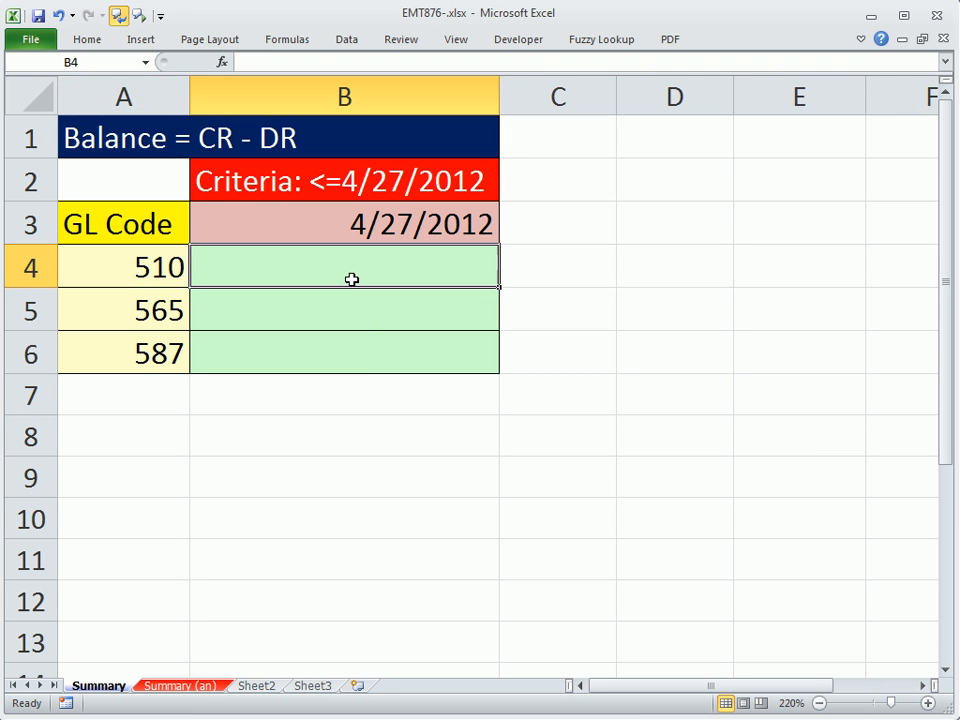
pyautogui.moveTo(490, 275)
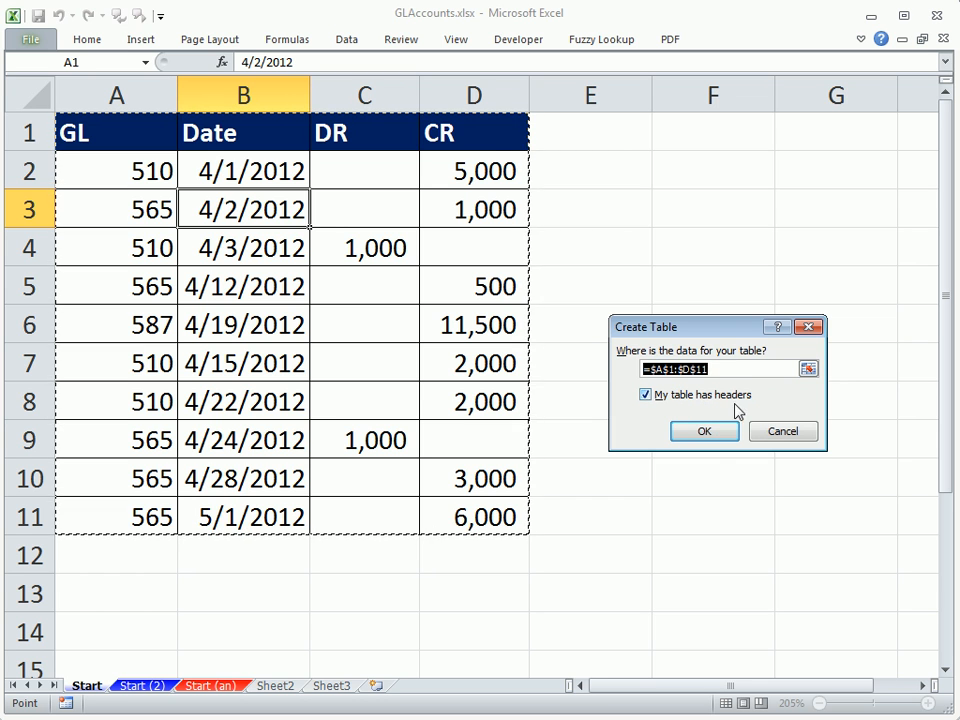
# Convert A1:D11 on Start into a table and select E3 for a test formula.
pyautogui.click(704, 431)
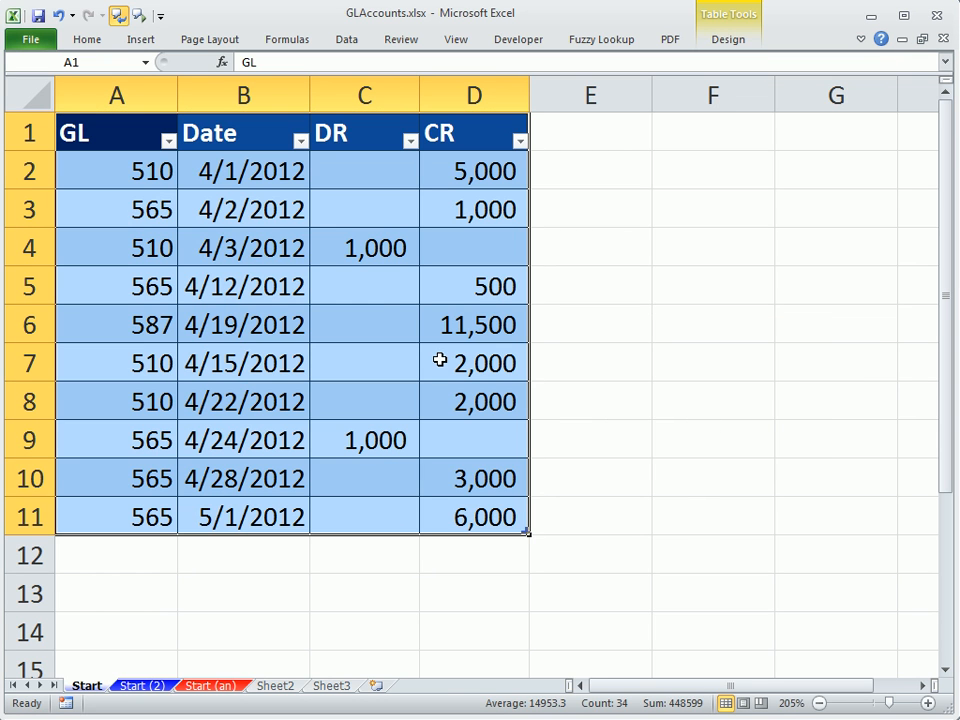
pyautogui.moveTo(251, 182)
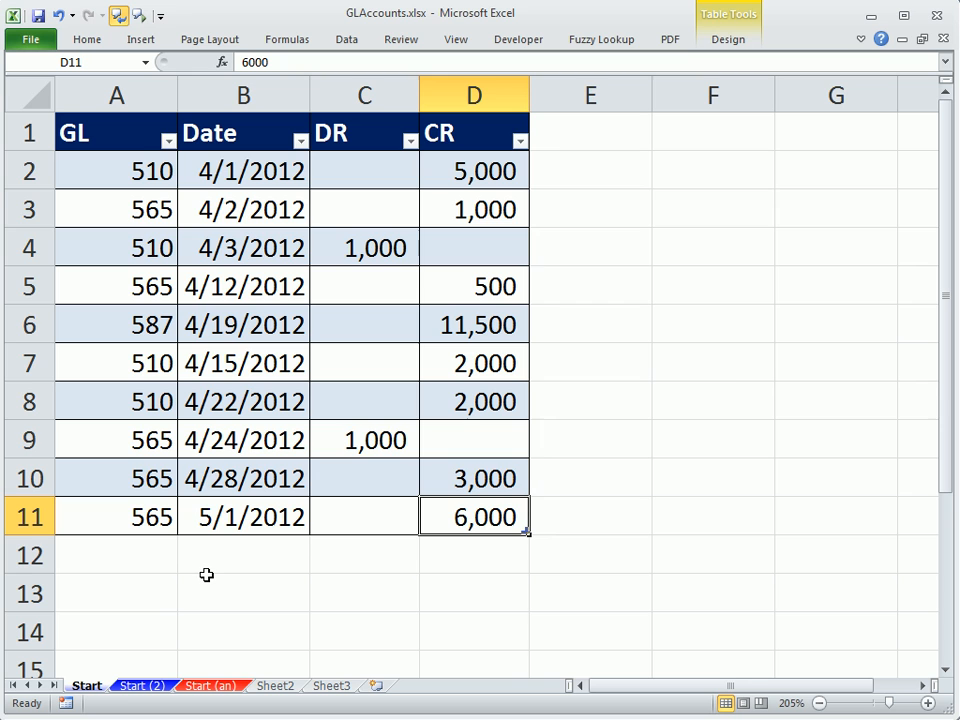
pyautogui.moveTo(727, 383)
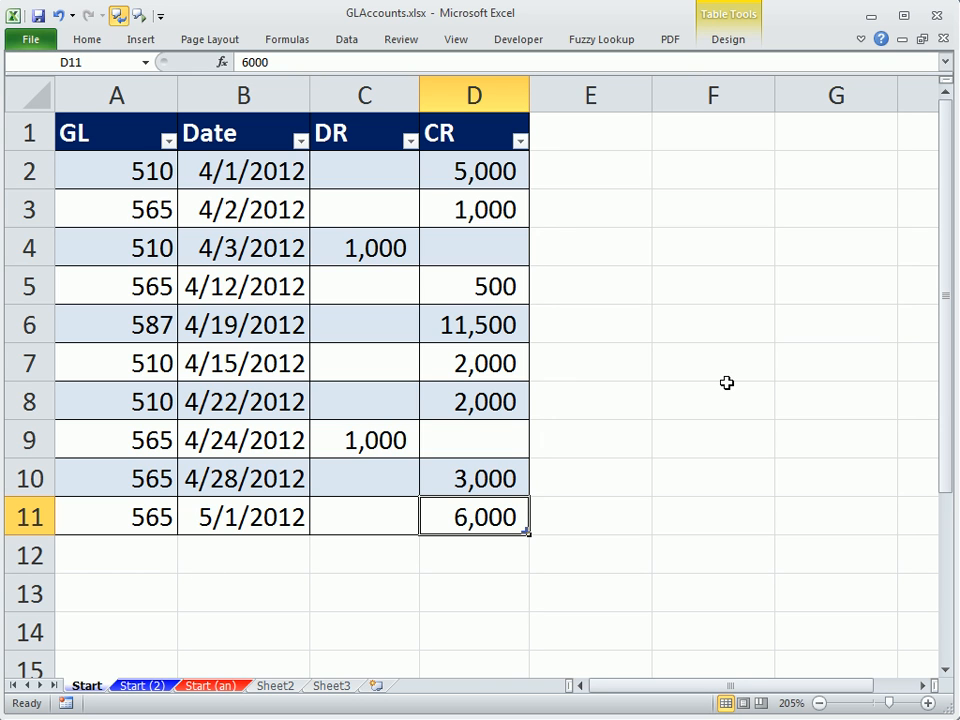
pyautogui.moveTo(522, 294)
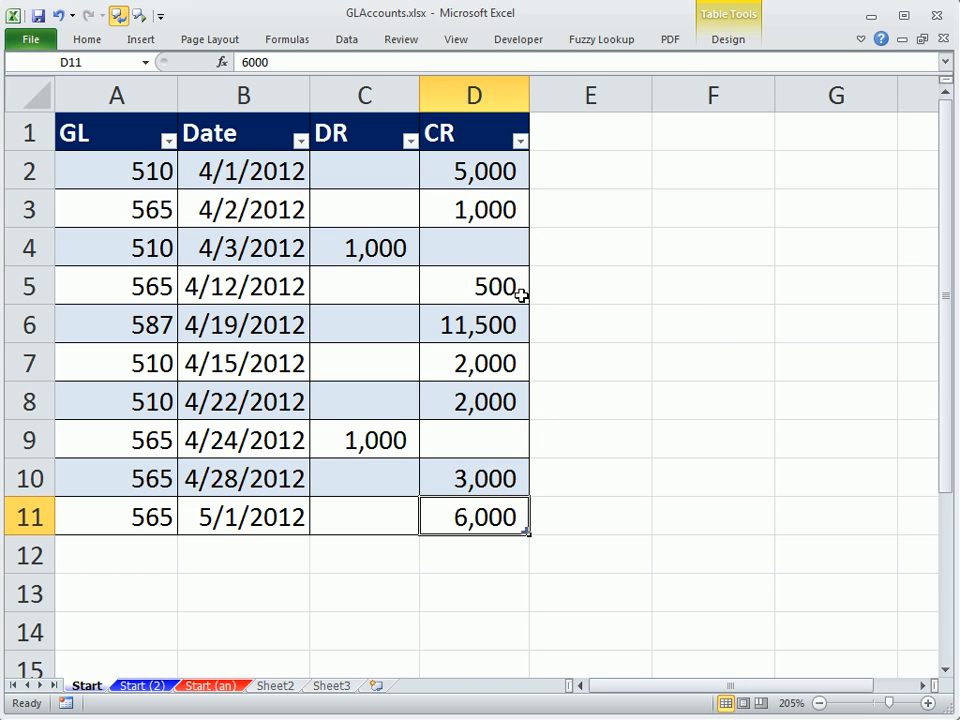
pyautogui.moveTo(394, 280)
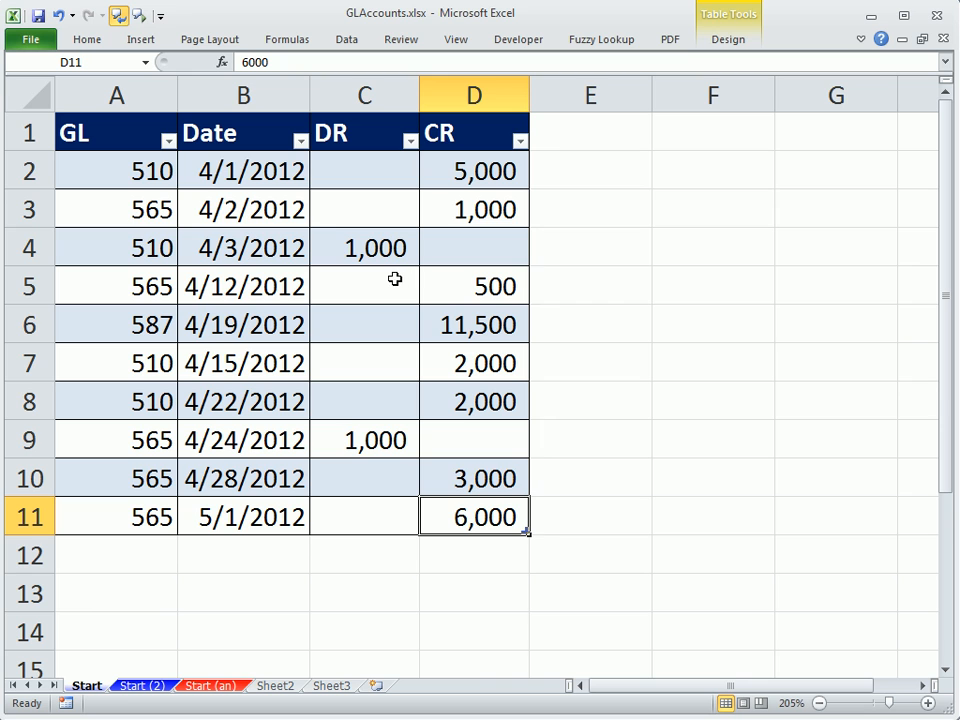
pyautogui.moveTo(292, 240)
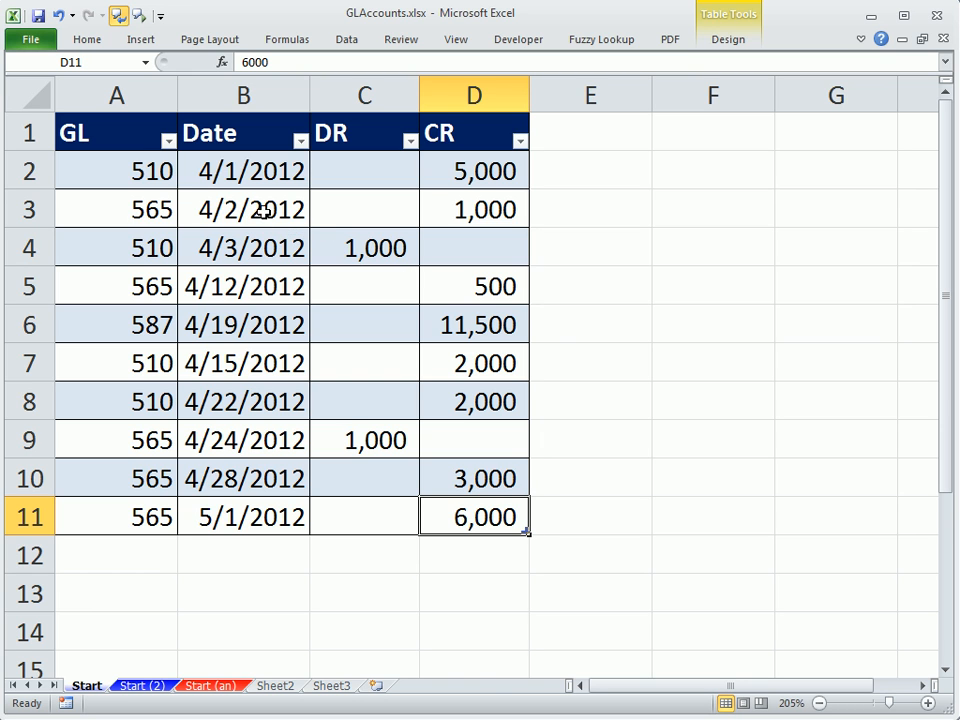
pyautogui.moveTo(207, 171)
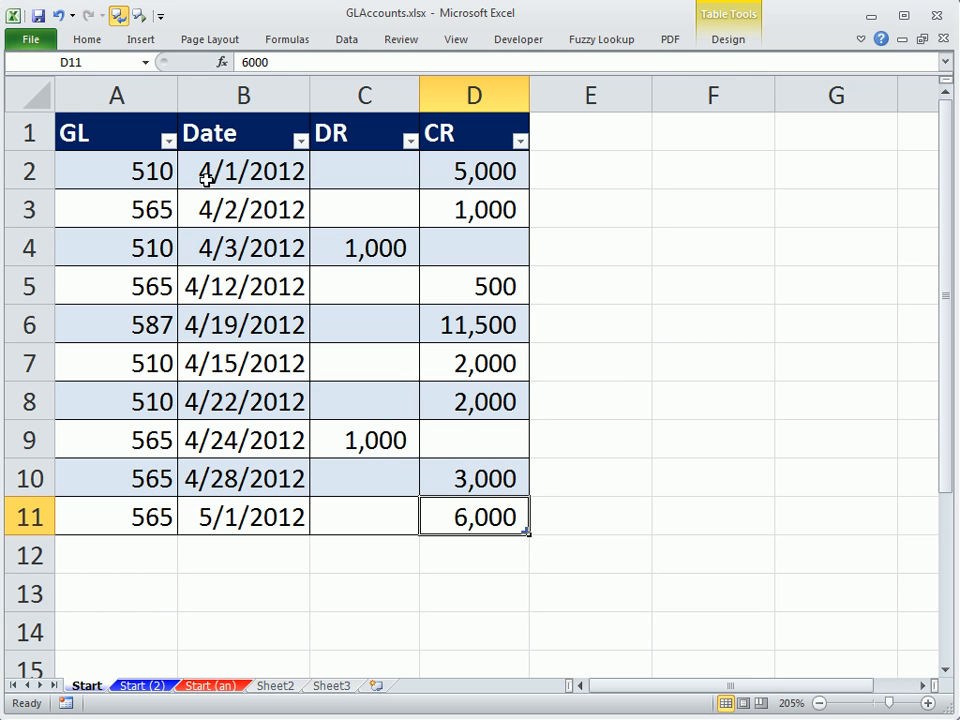
pyautogui.click(590, 209)
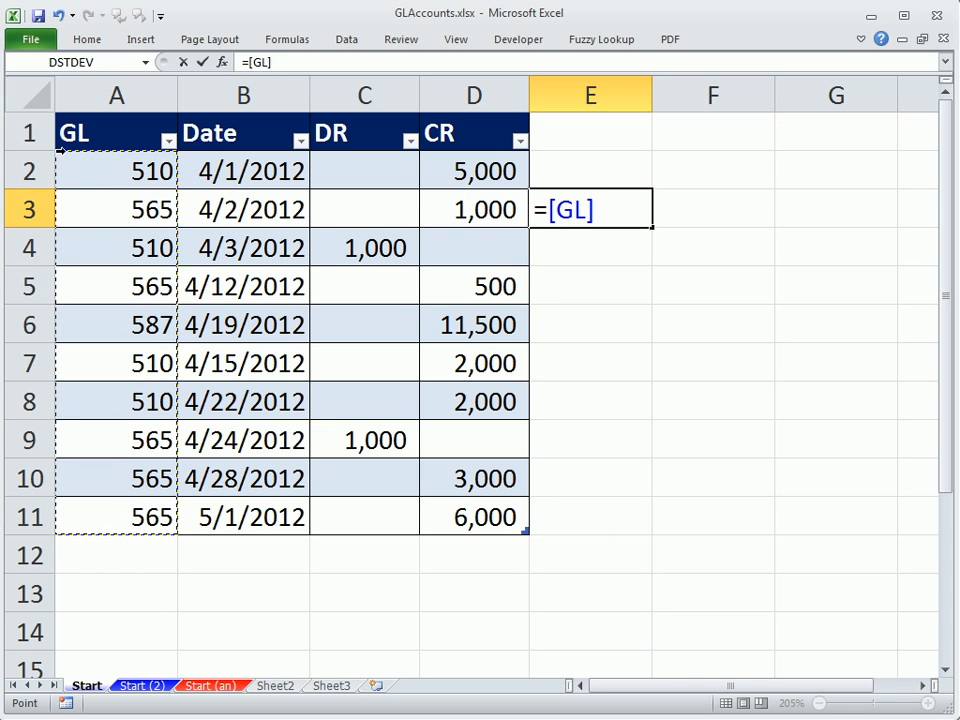
pyautogui.moveTo(760, 204)
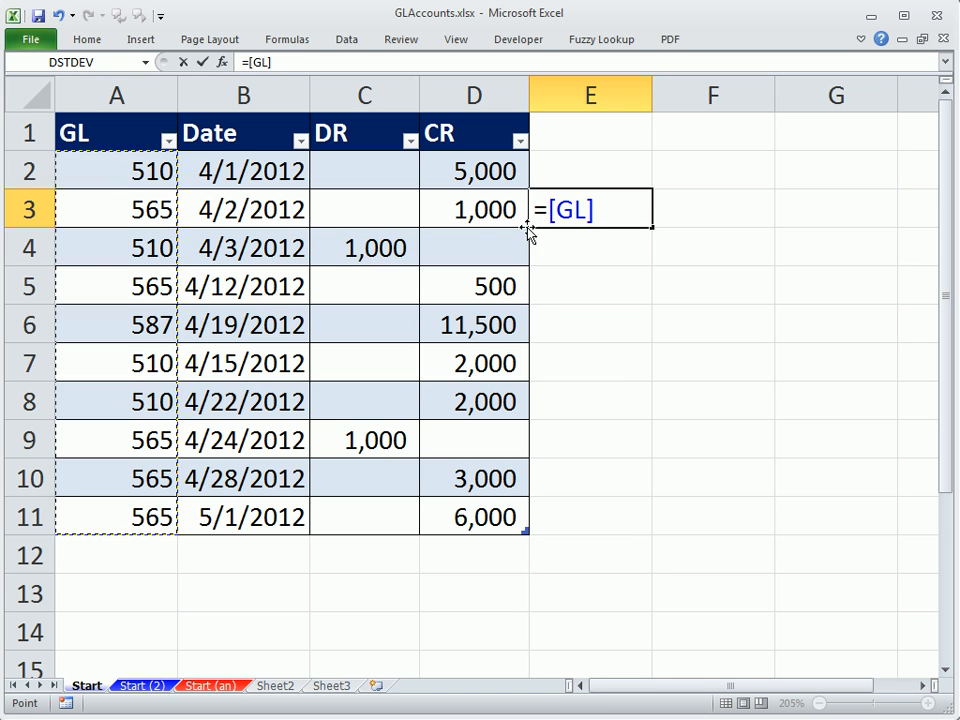
# Discard the E3 test formula and rename Table1, typing 'GL' as the new name.
pyautogui.click(243, 209)
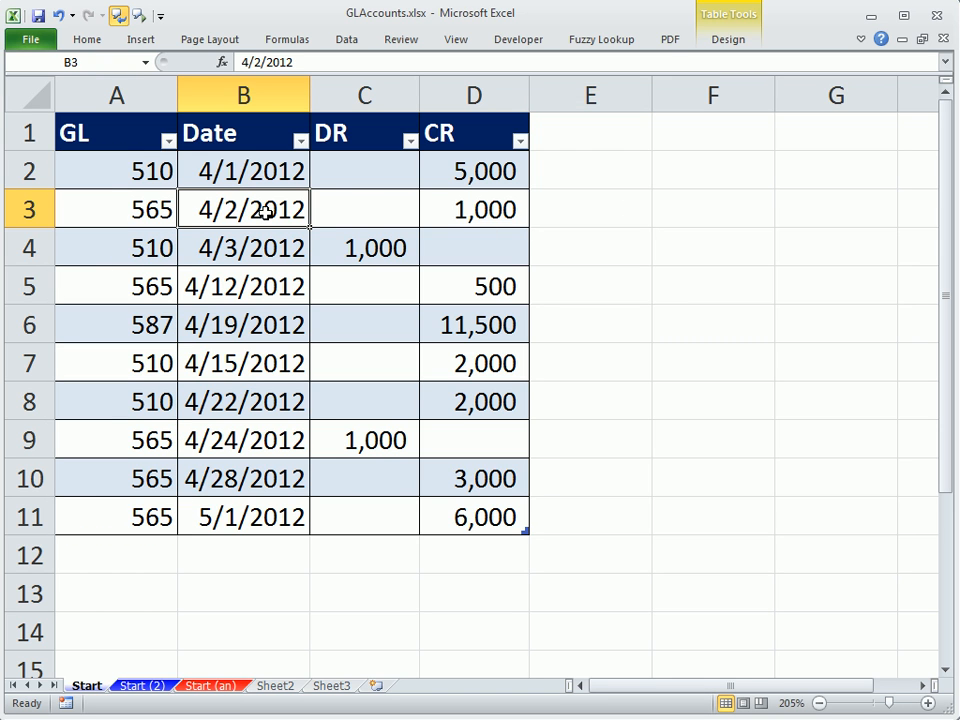
pyautogui.click(728, 39)
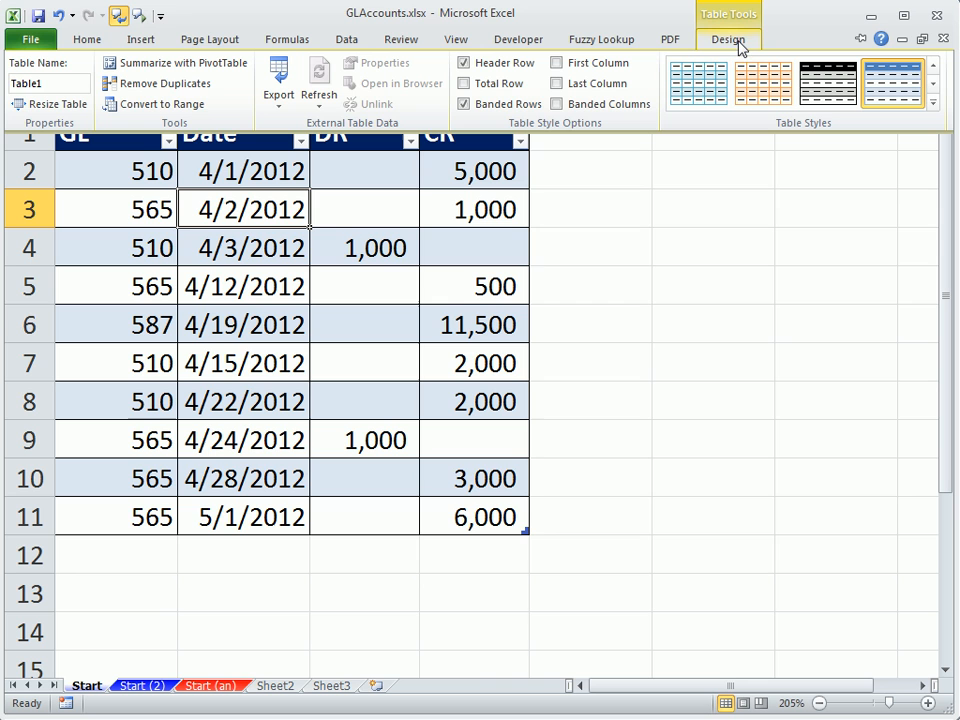
pyautogui.click(48, 83)
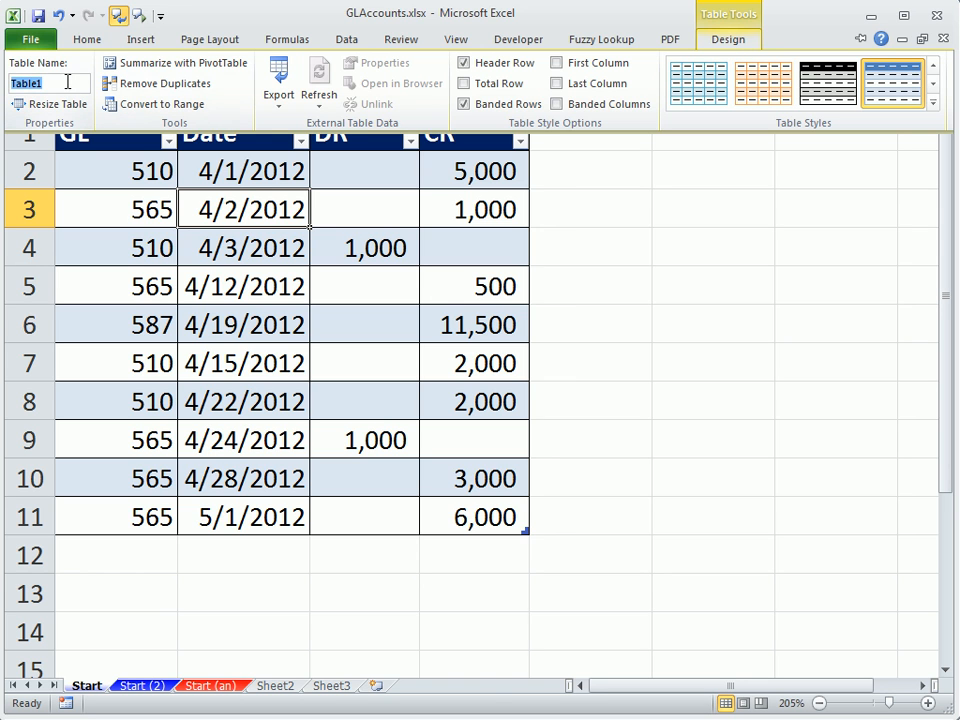
pyautogui.write('GL')
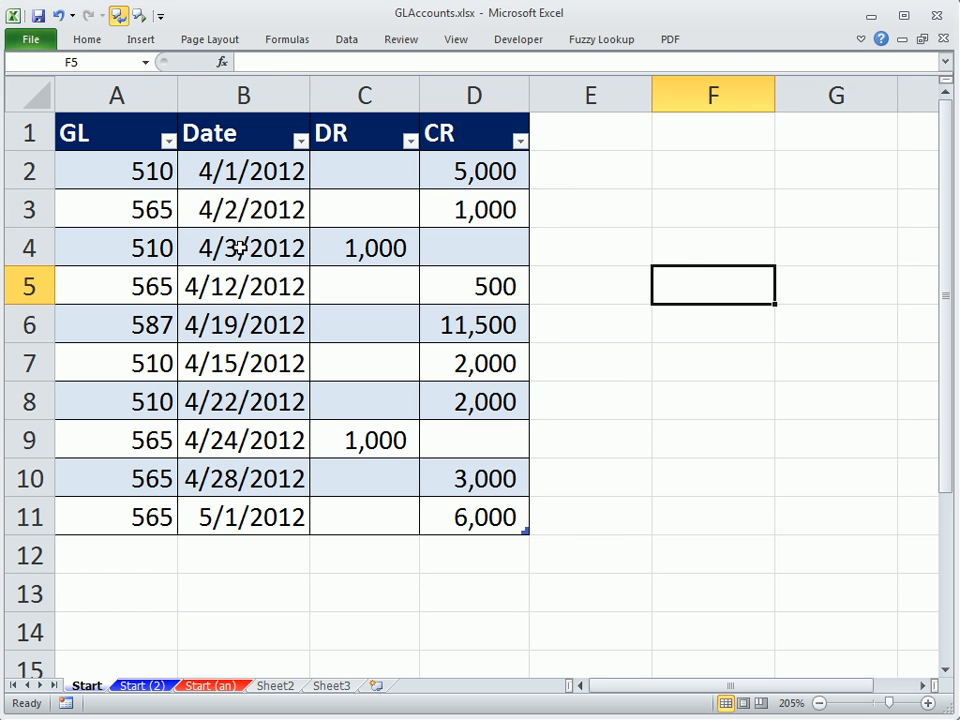
# Return to the EMT876 Summary sheet and select B4, the balance cell for code 510.
pyautogui.click(243, 209)
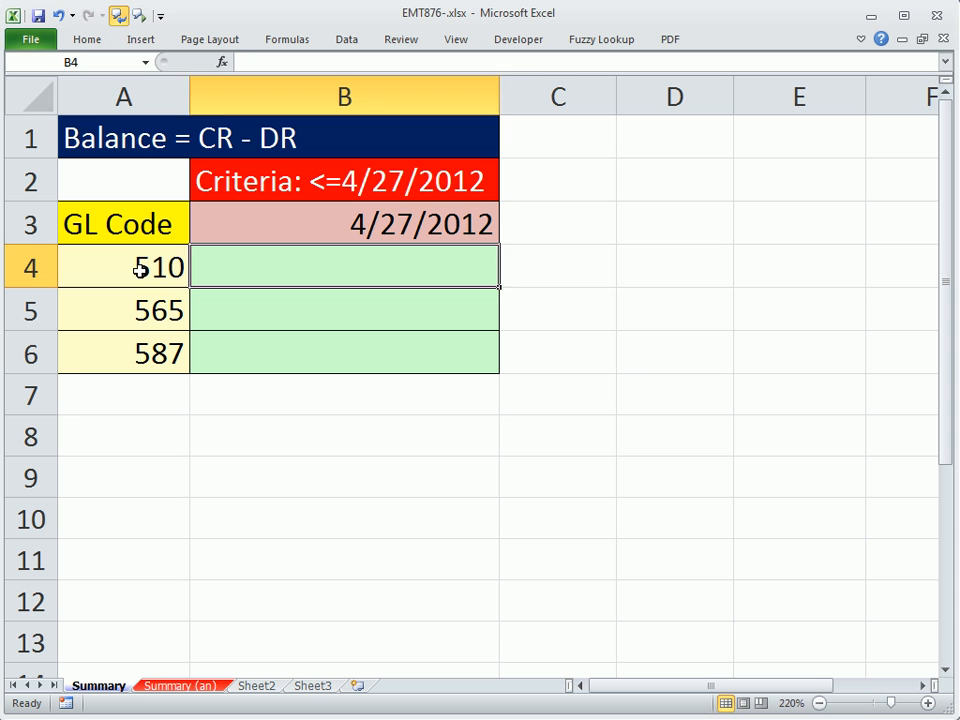
pyautogui.click(344, 223)
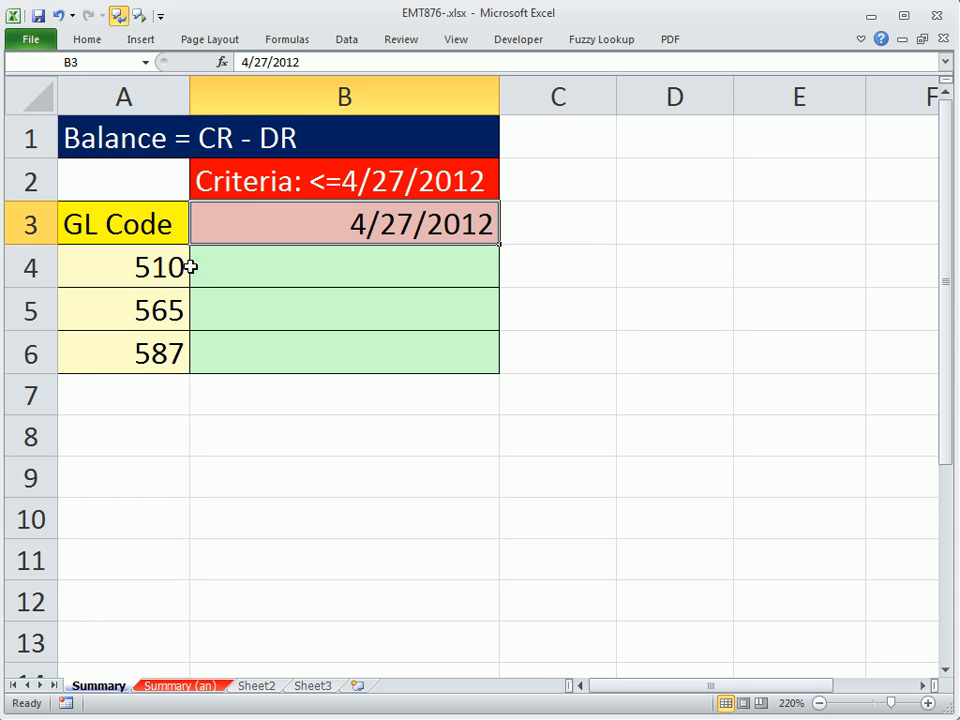
pyautogui.click(123, 266)
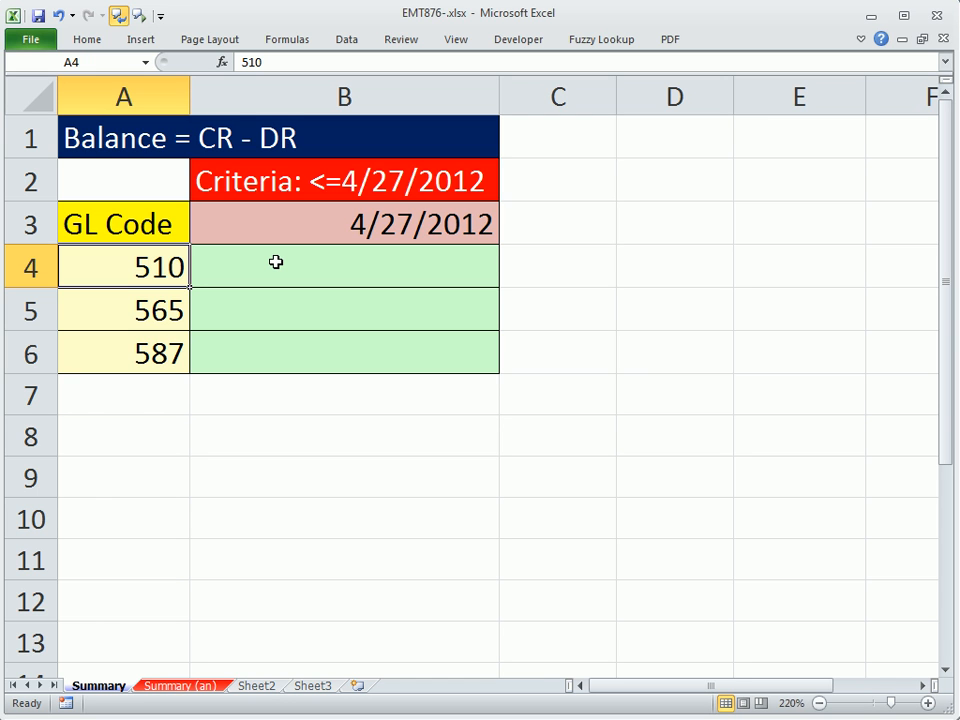
pyautogui.click(344, 266)
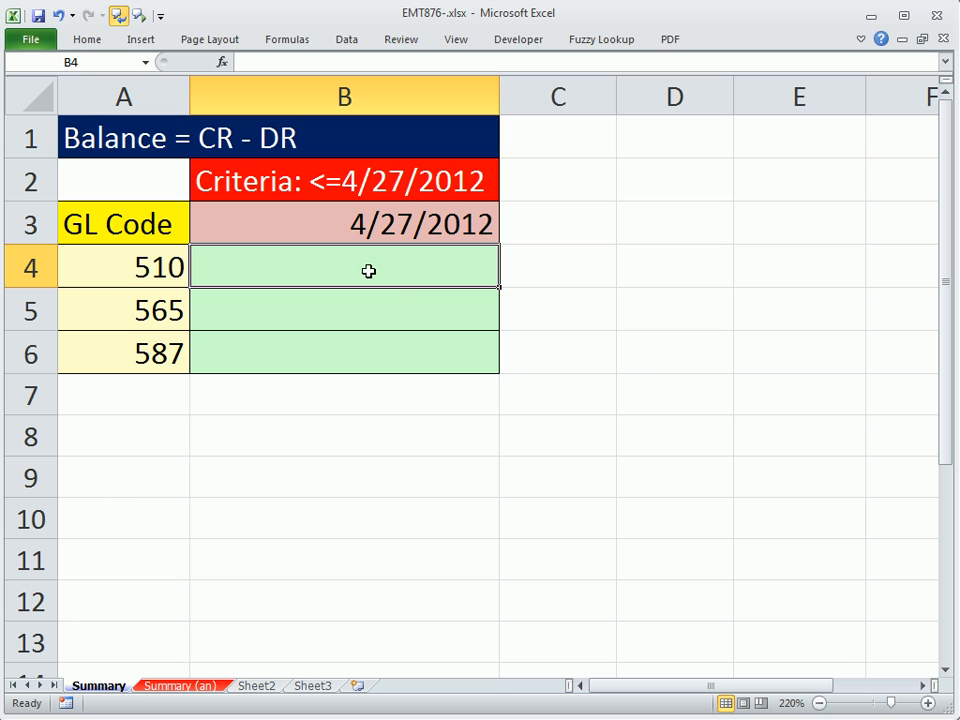
pyautogui.moveTo(363, 268)
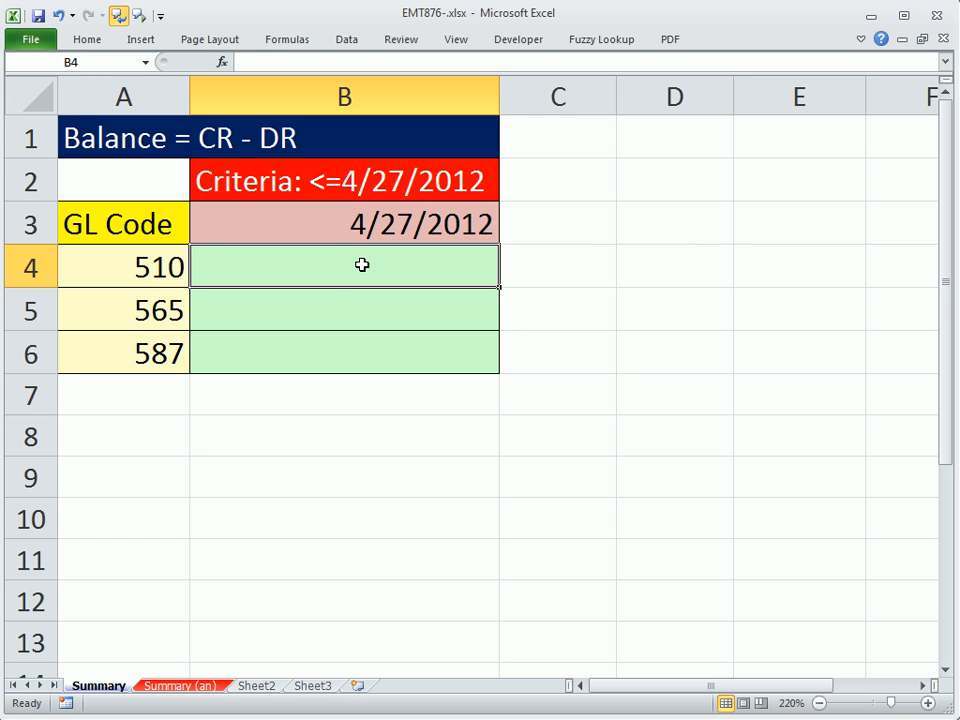
# Build a SUMPRODUCT in B4 matching A4's GL code and B3's 4/27/2012 date against GLAccounts.
pyautogui.write('=SUMPRODUCT(')
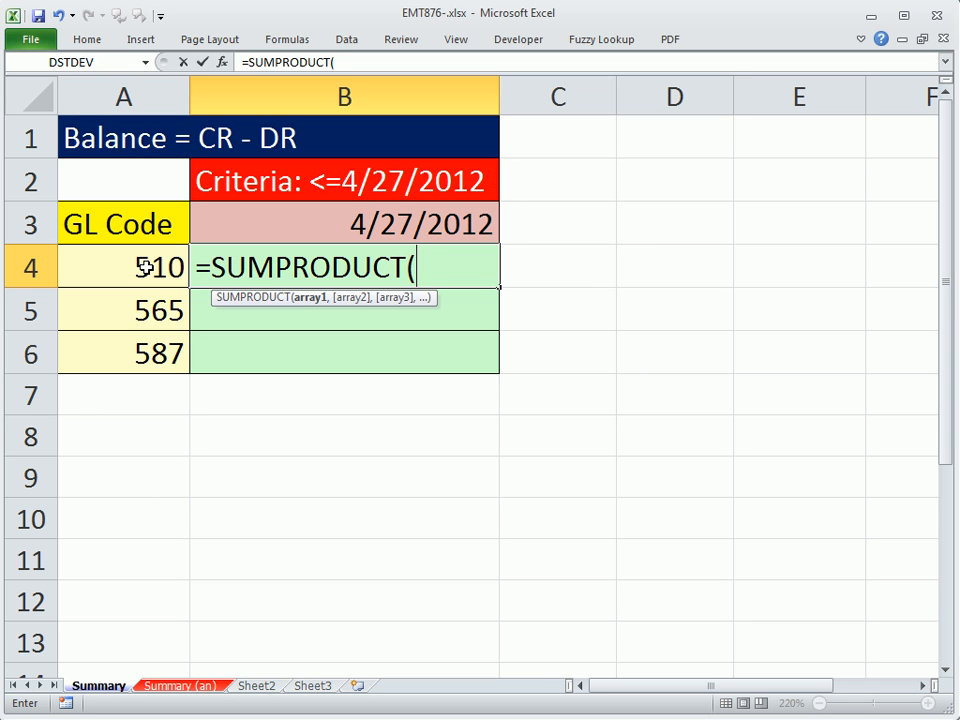
pyautogui.write('--')
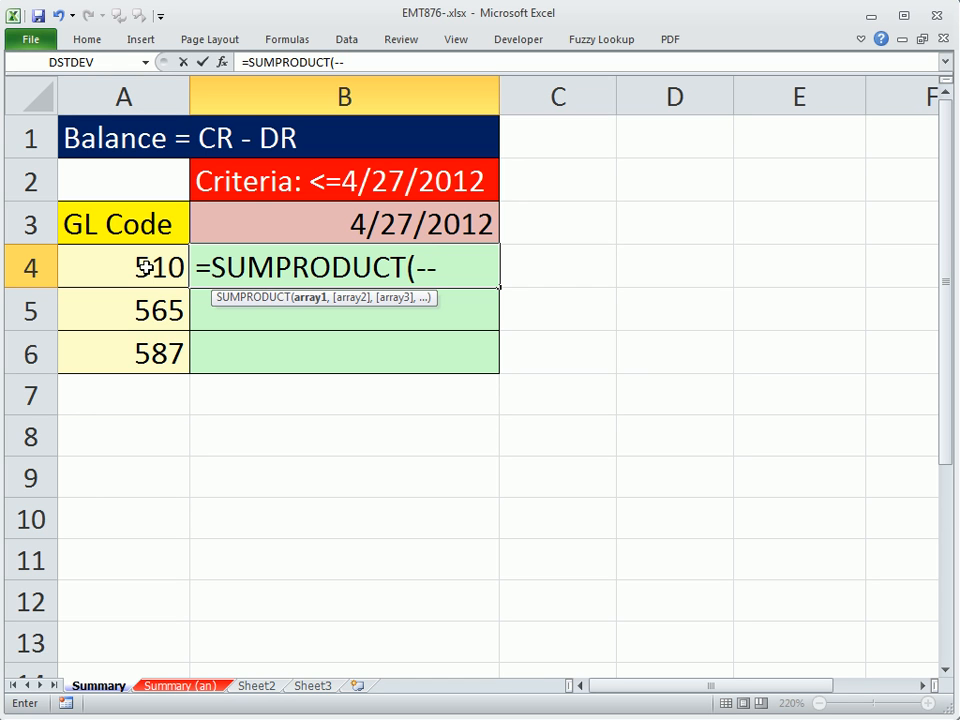
pyautogui.write('(')
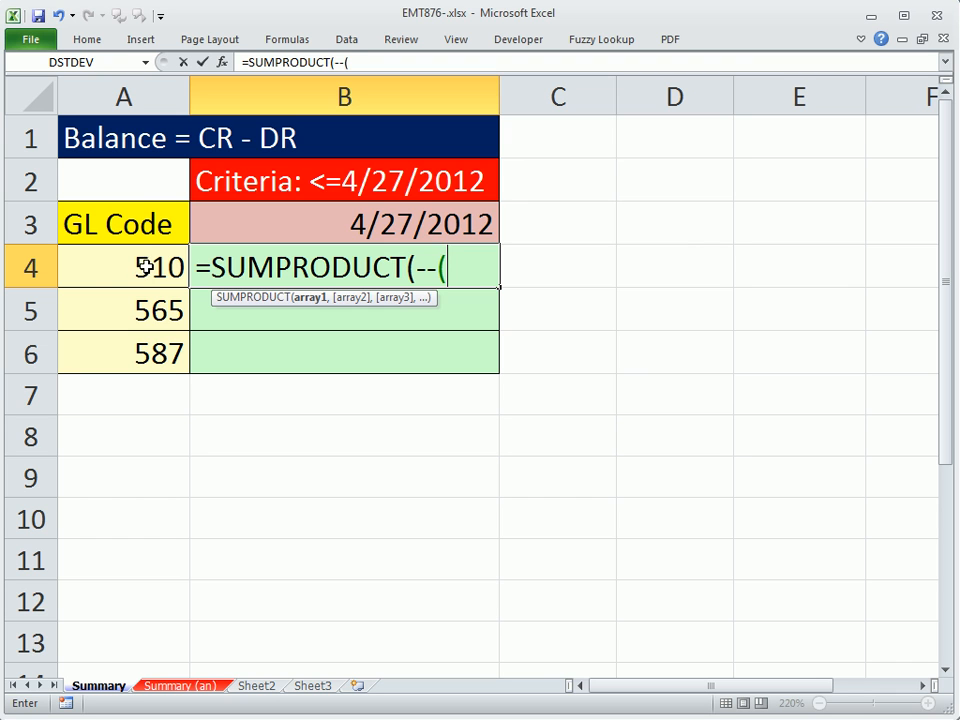
pyautogui.click(123, 267)
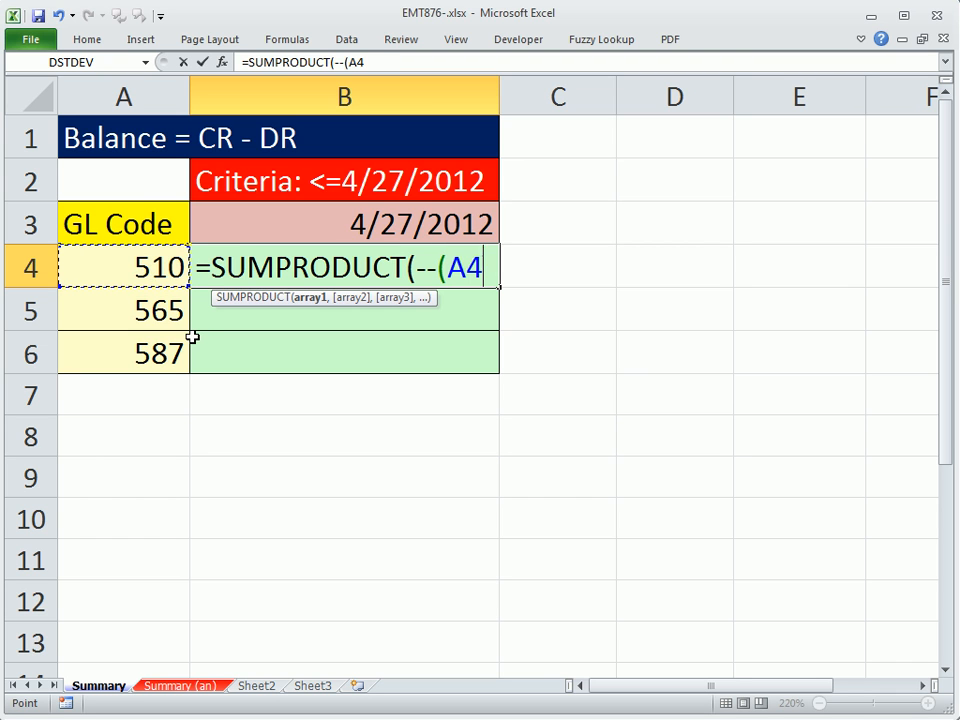
pyautogui.write('=')
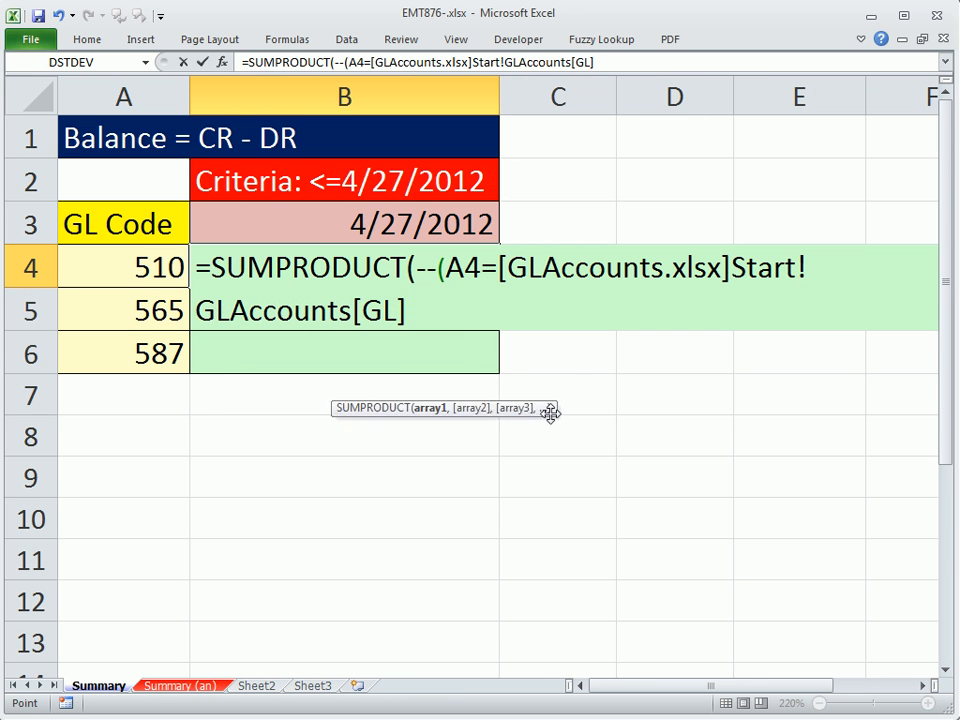
pyautogui.write(')')
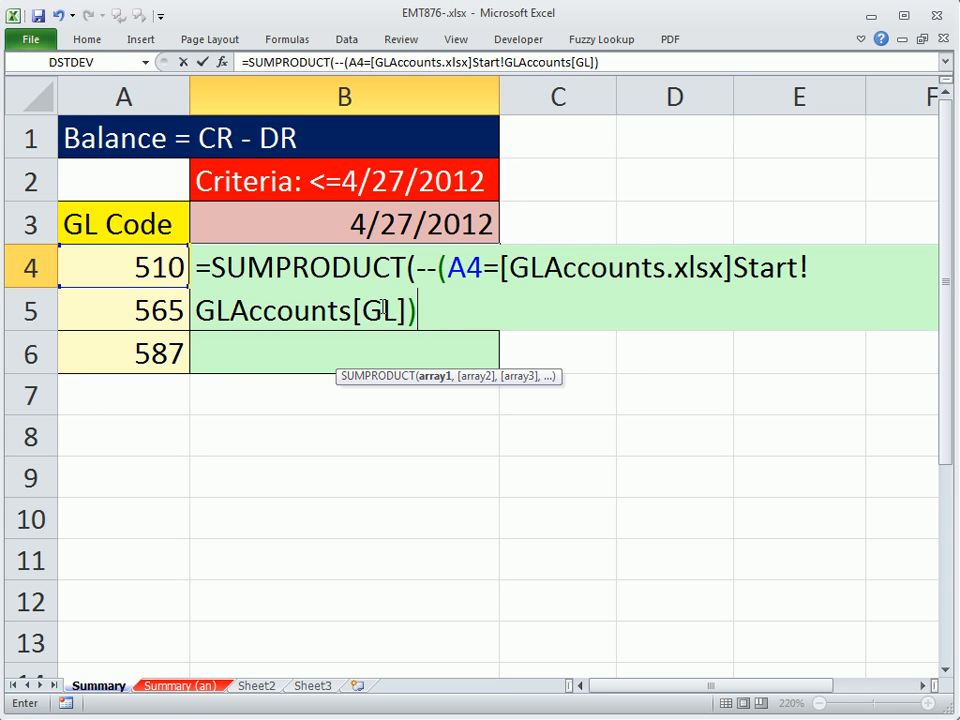
pyautogui.moveTo(451, 313)
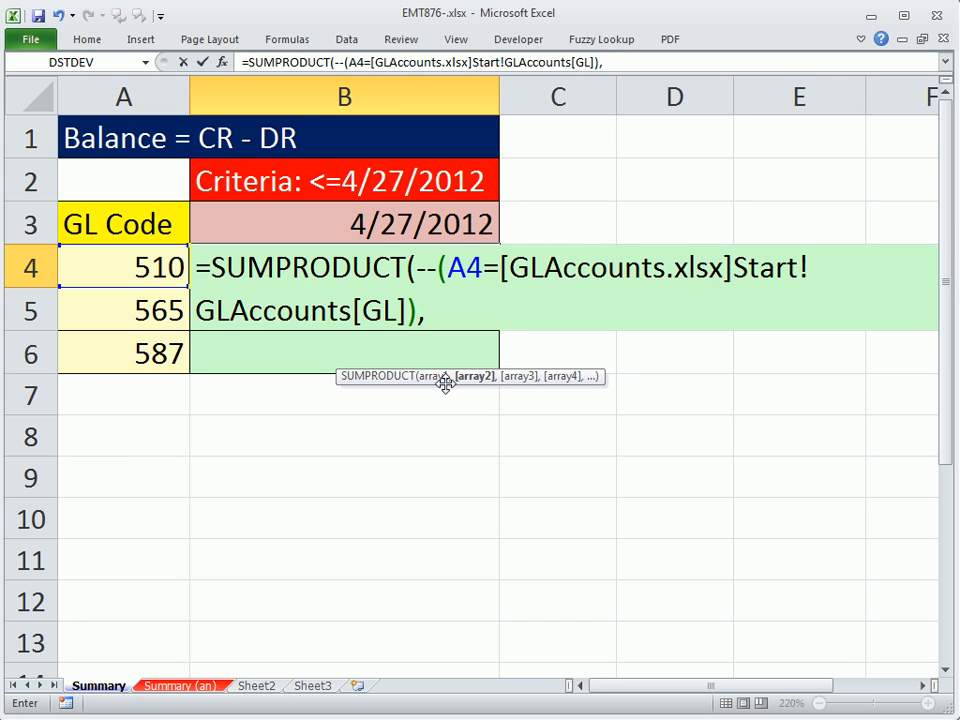
pyautogui.click(344, 223)
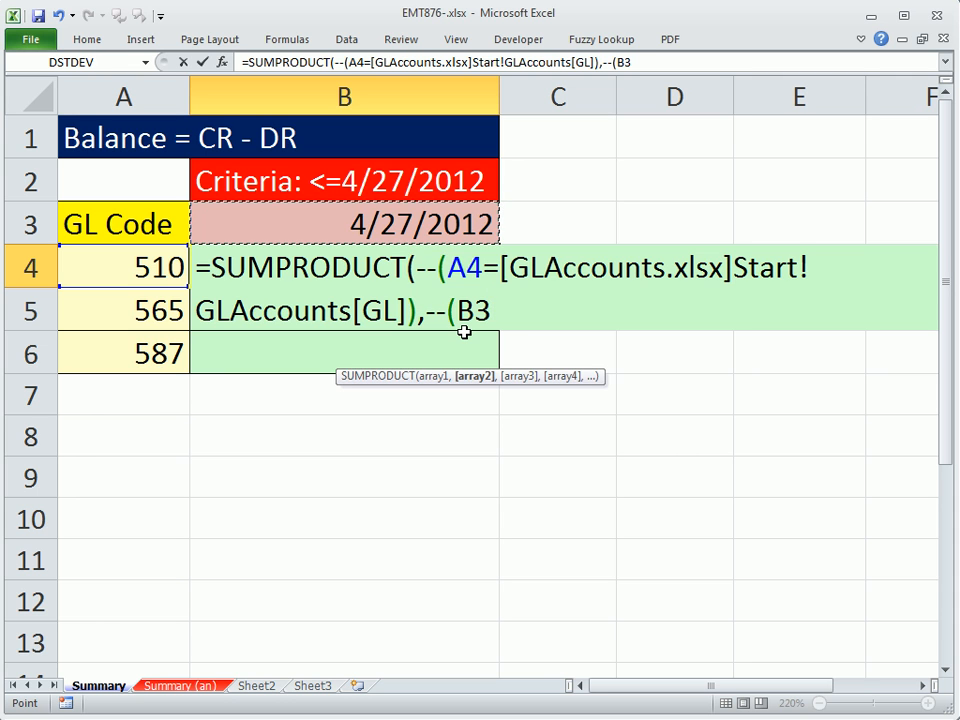
pyautogui.write('>=')
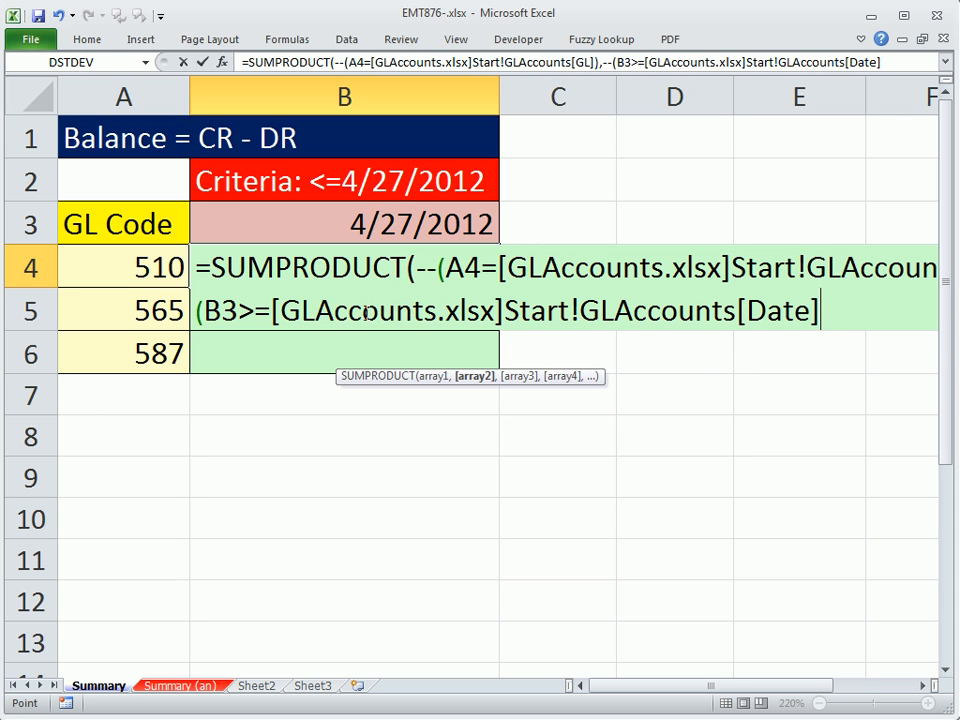
pyautogui.moveTo(598, 357)
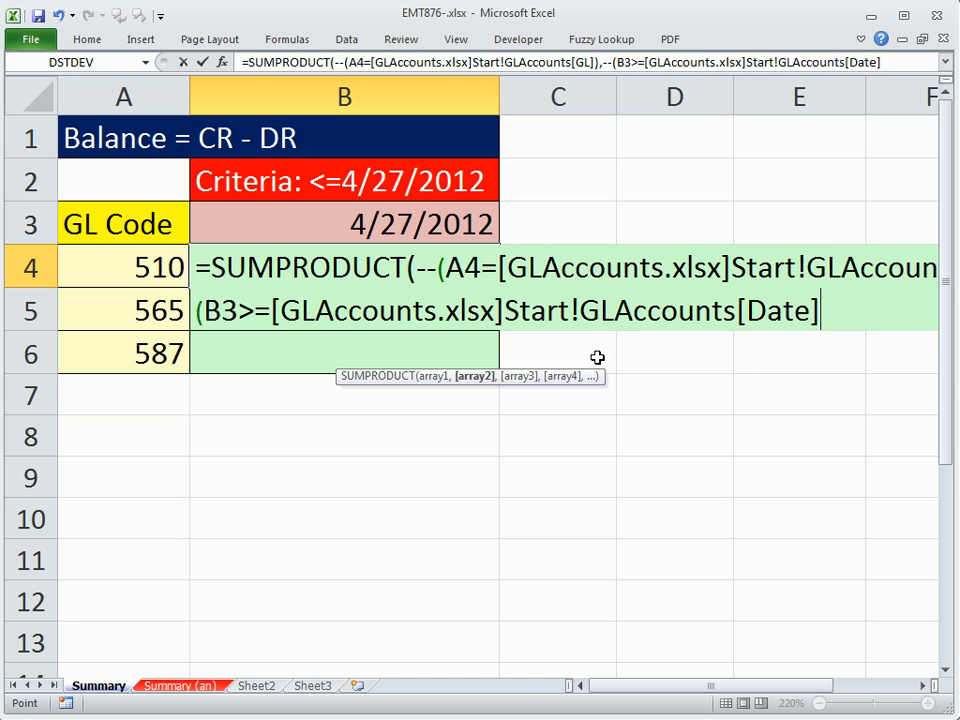
pyautogui.moveTo(853, 403)
pyautogui.write(')')
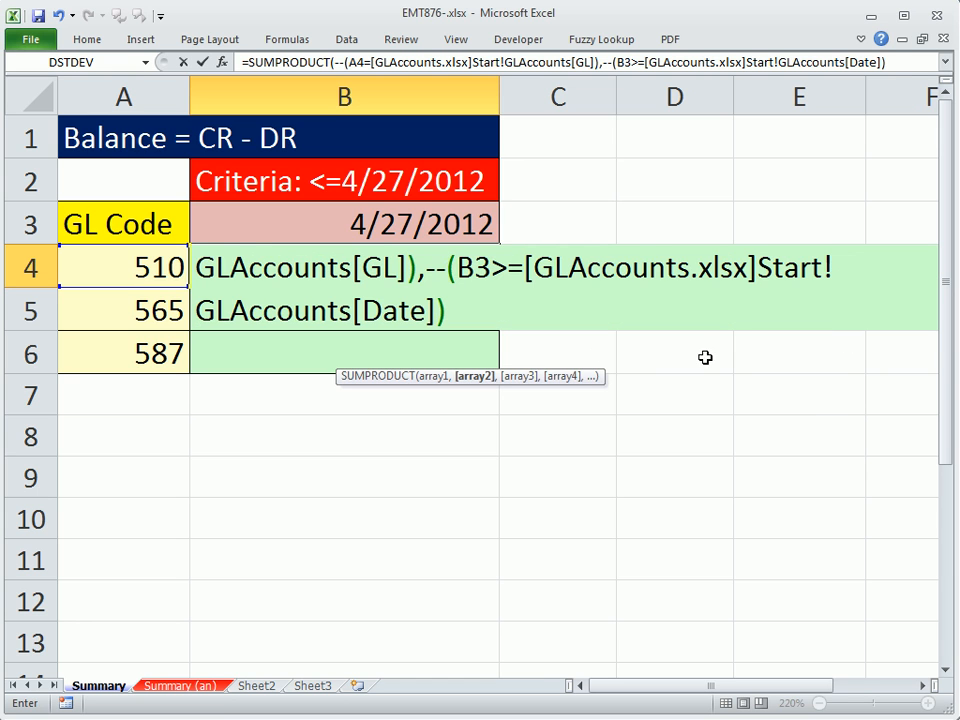
pyautogui.moveTo(868, 688)
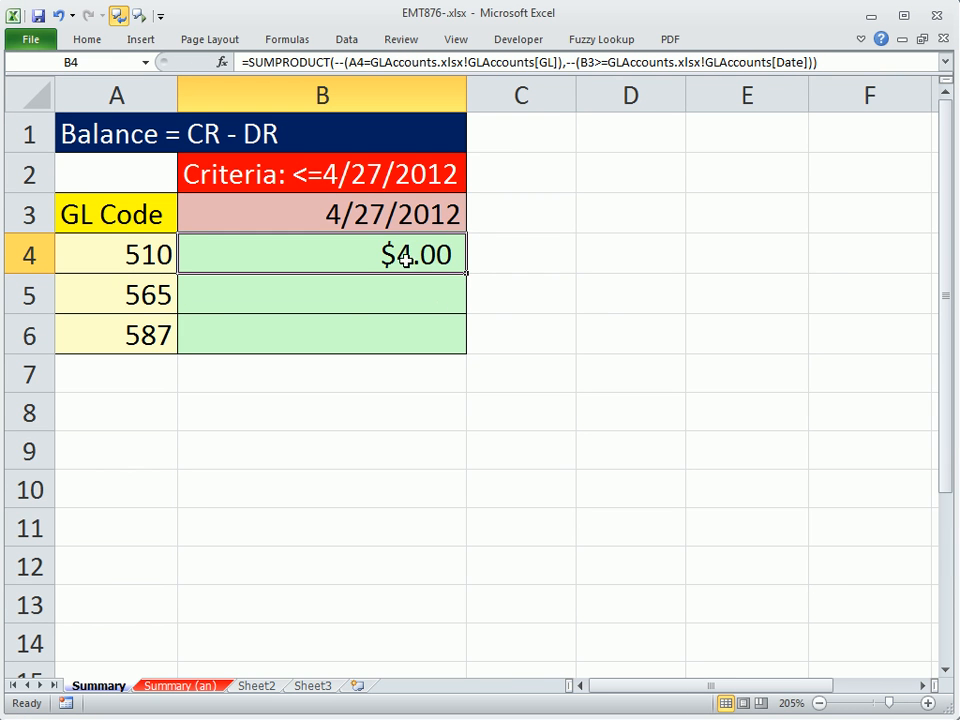
# Remove the B4 formula's closing parenthesis and add a comma for a third argument.
pyautogui.doubleClick(320, 254)
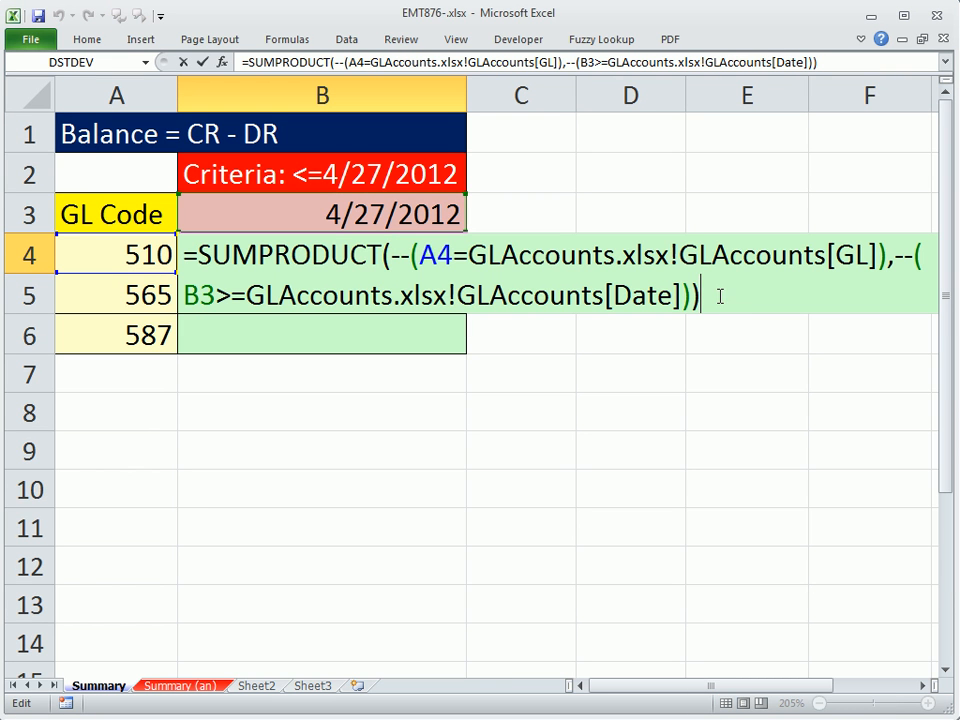
pyautogui.moveTo(751, 321)
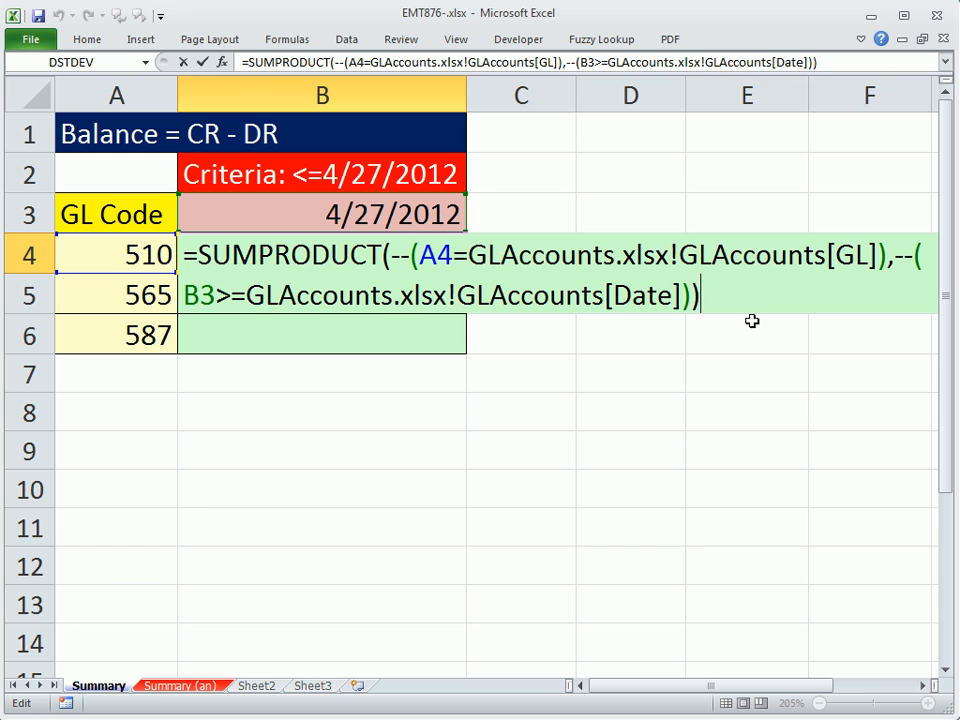
pyautogui.press('Backspace')
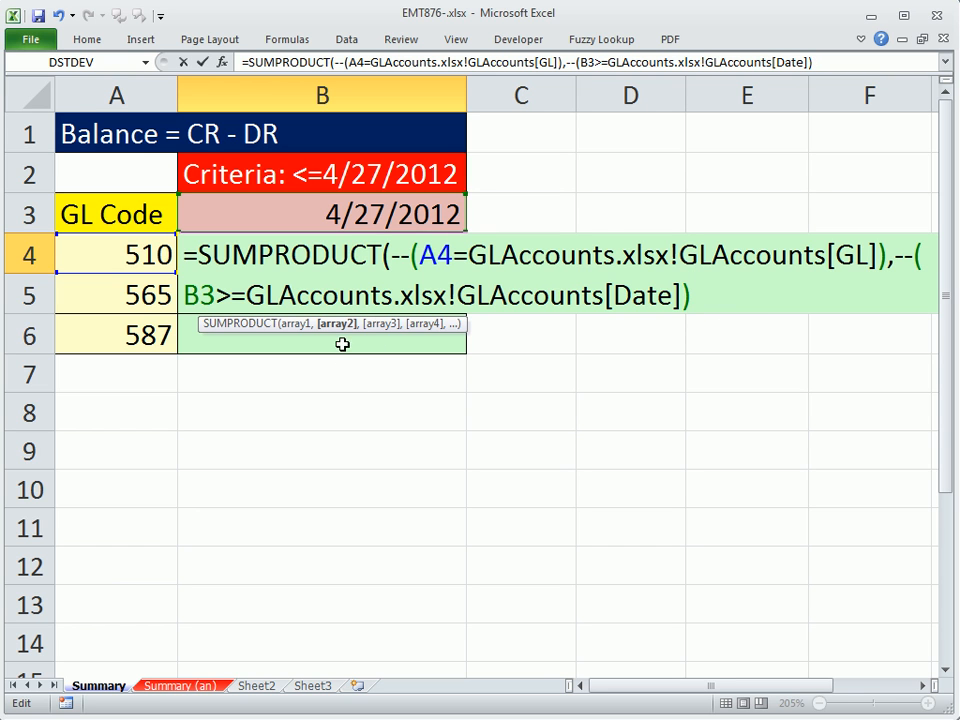
pyautogui.moveTo(345, 332)
pyautogui.write(')')
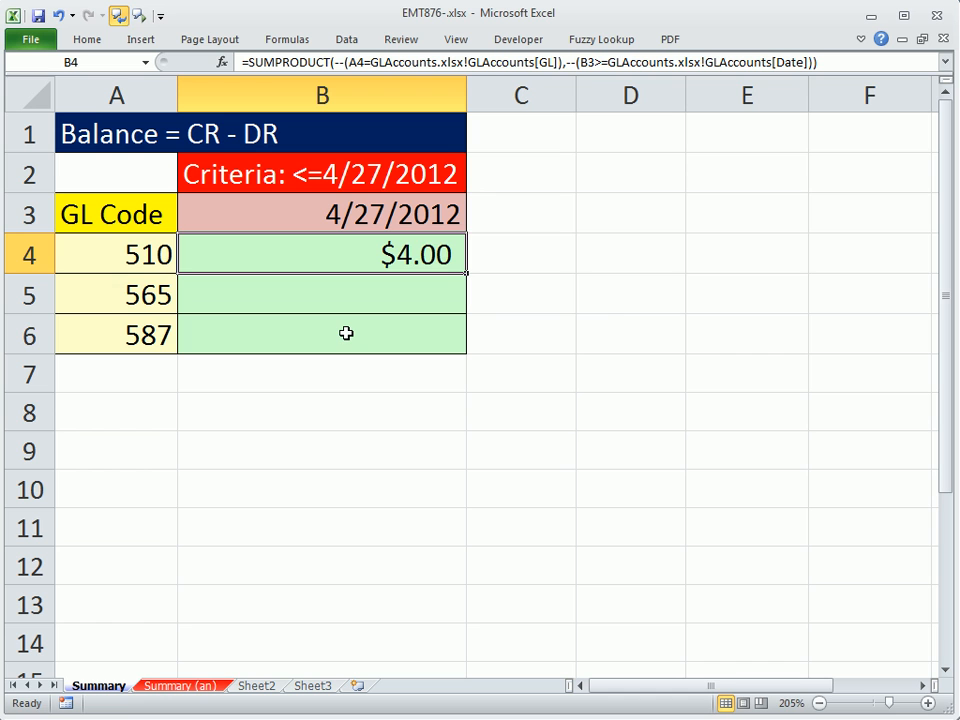
pyautogui.doubleClick(321, 254)
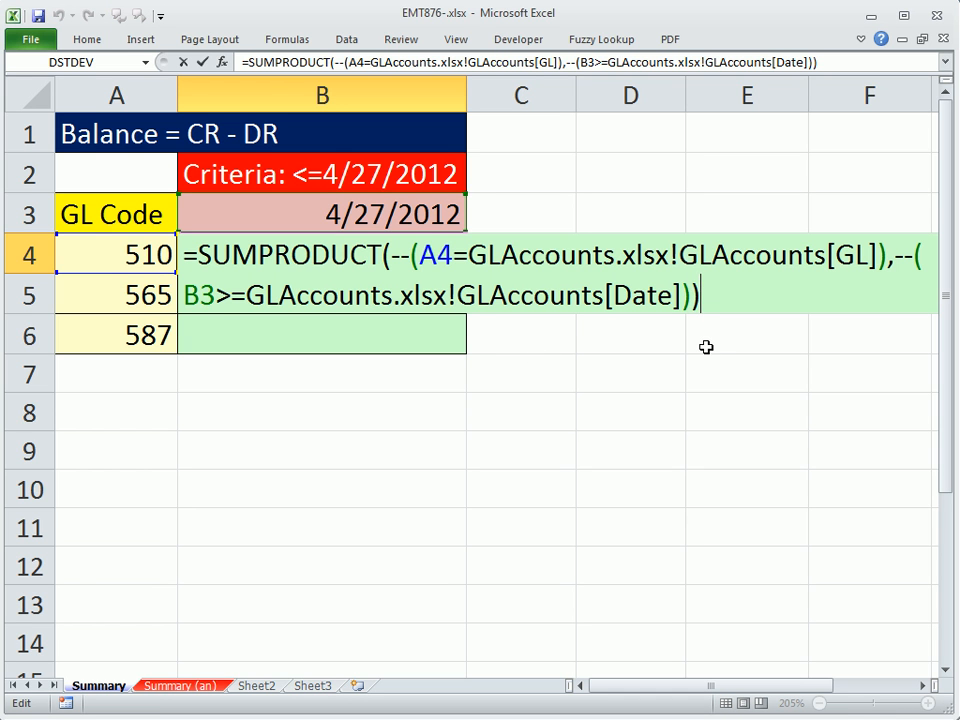
pyautogui.press('Backspace')
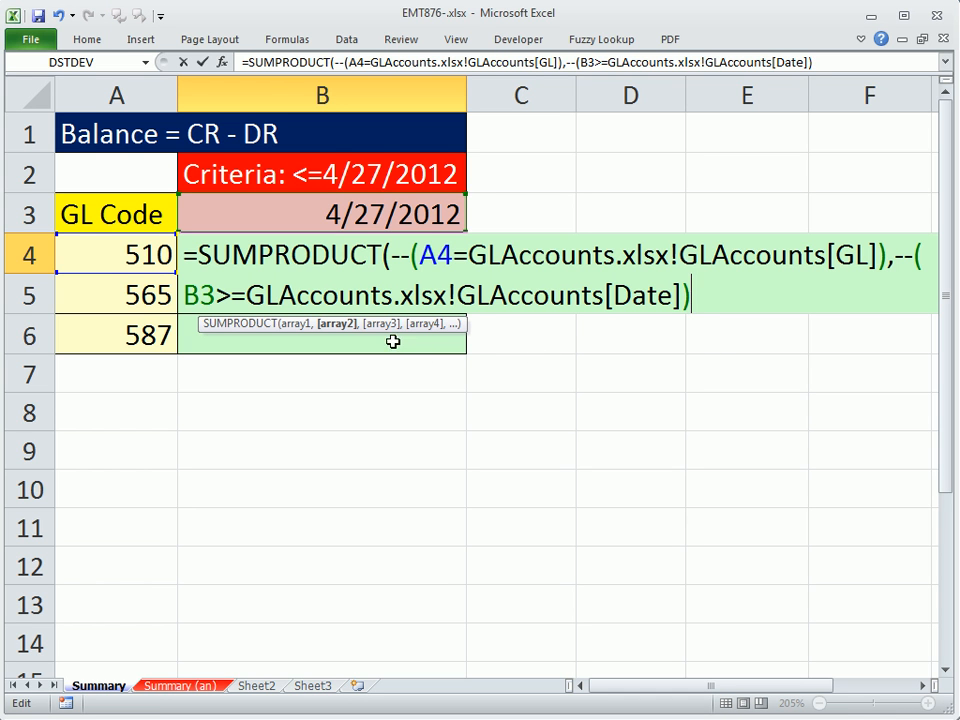
pyautogui.write(',')
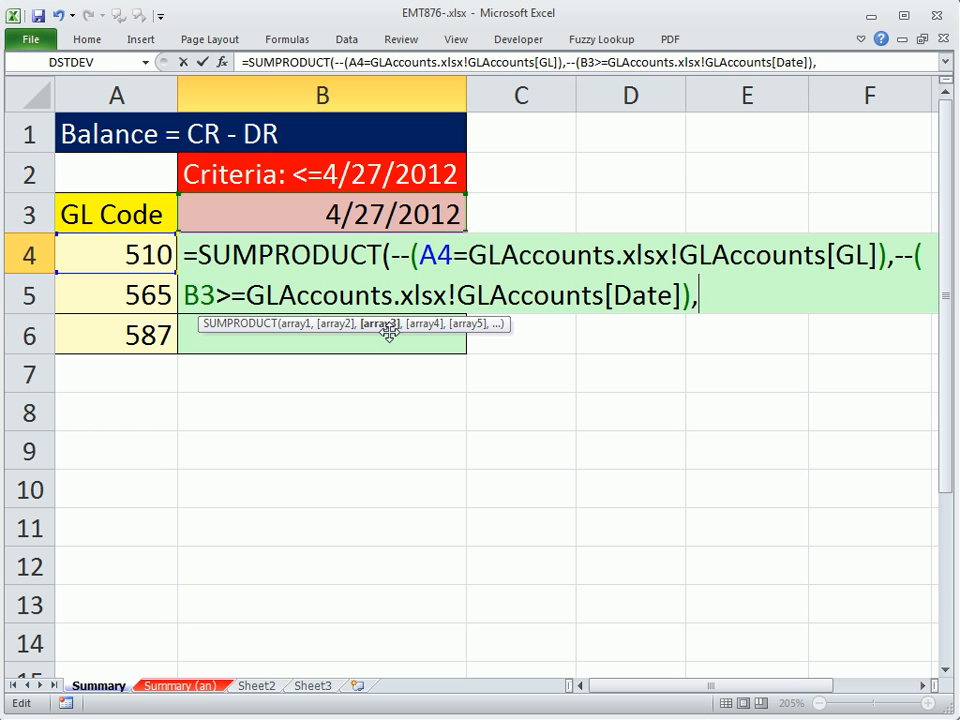
pyautogui.moveTo(309, 420)
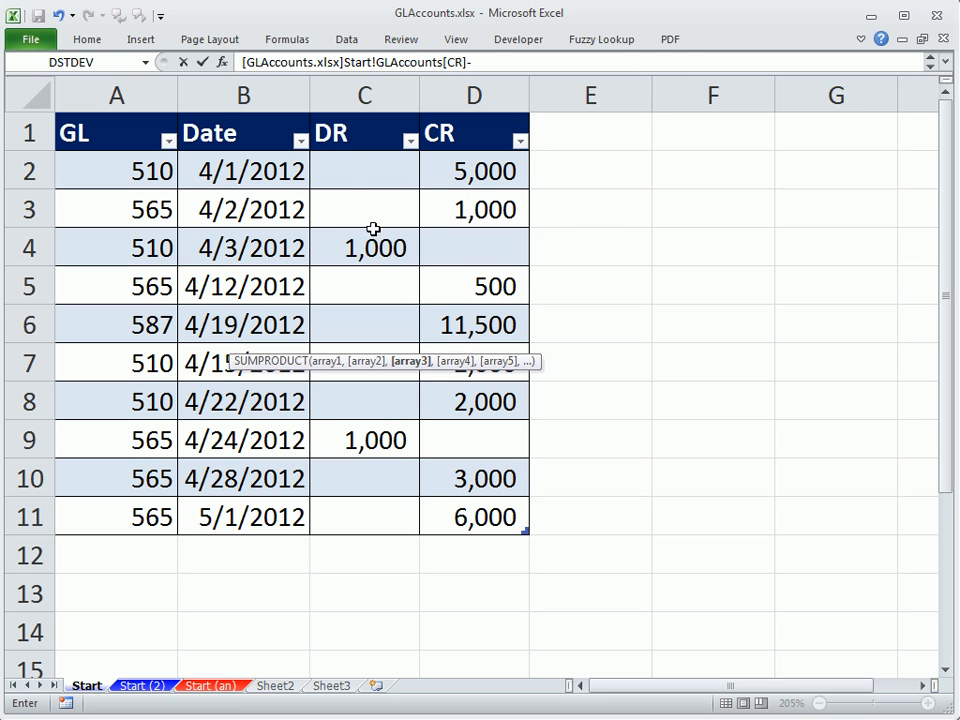
# Complete the CR minus DR argument and fill the formula into B4:B6.
pyautogui.click(364, 477)
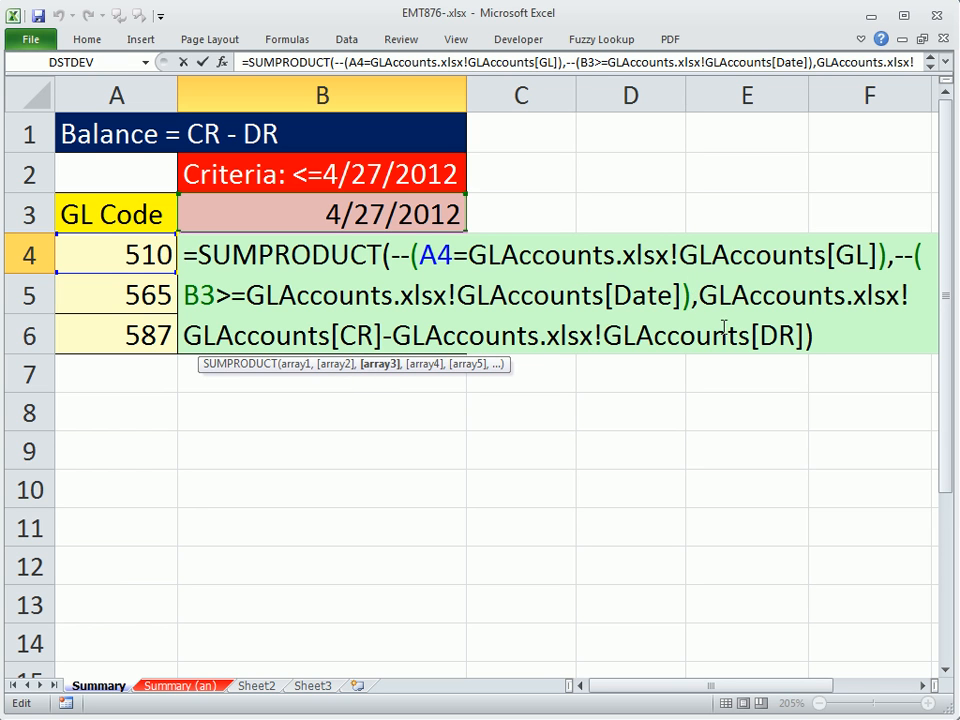
pyautogui.moveTo(710, 347)
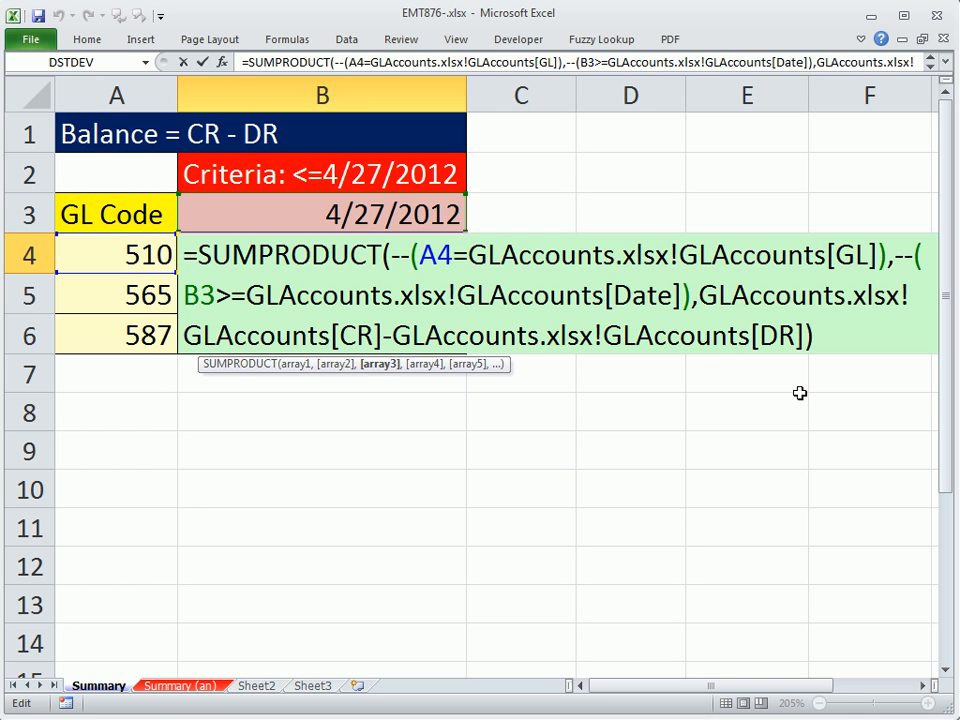
pyautogui.press('Enter')
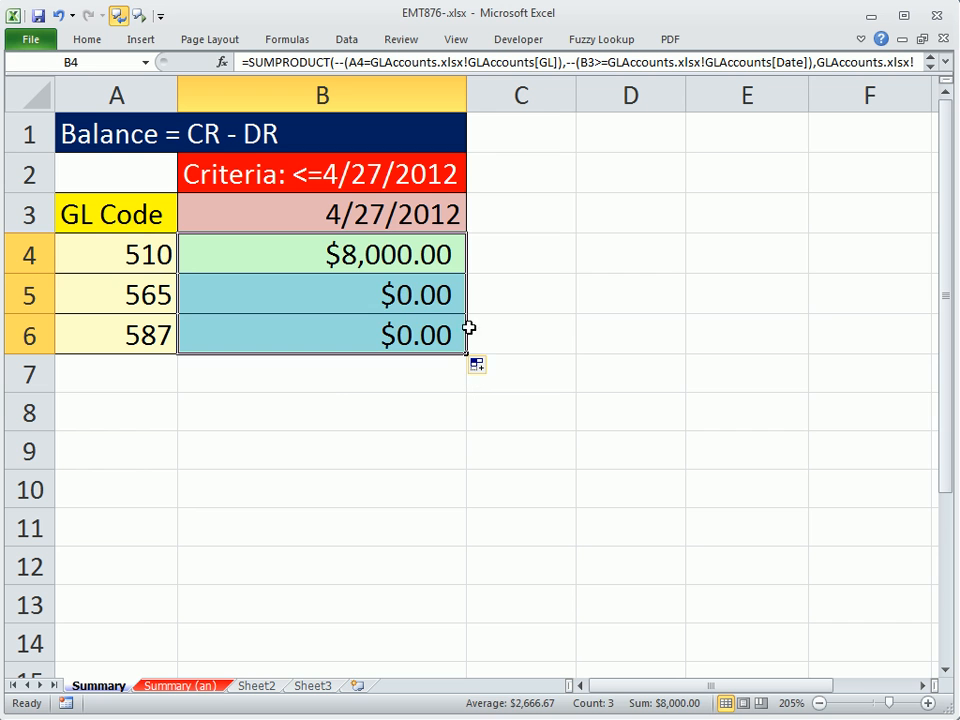
# Make the B4 balance formula's date reference absolute as $B$3 and commit it.
pyautogui.click(321, 214)
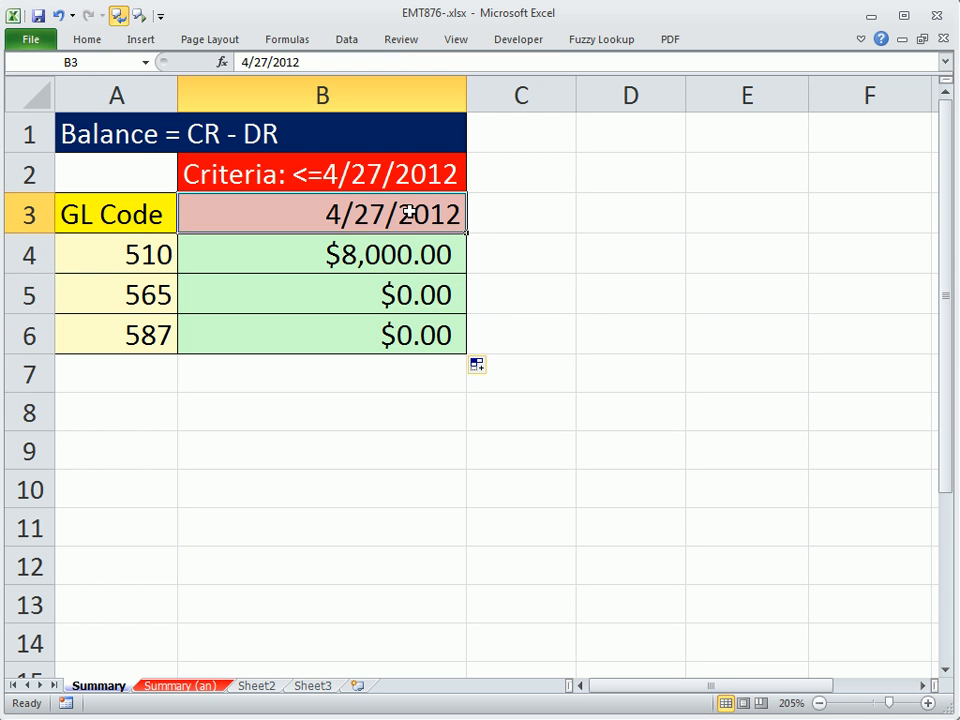
pyautogui.click(321, 254)
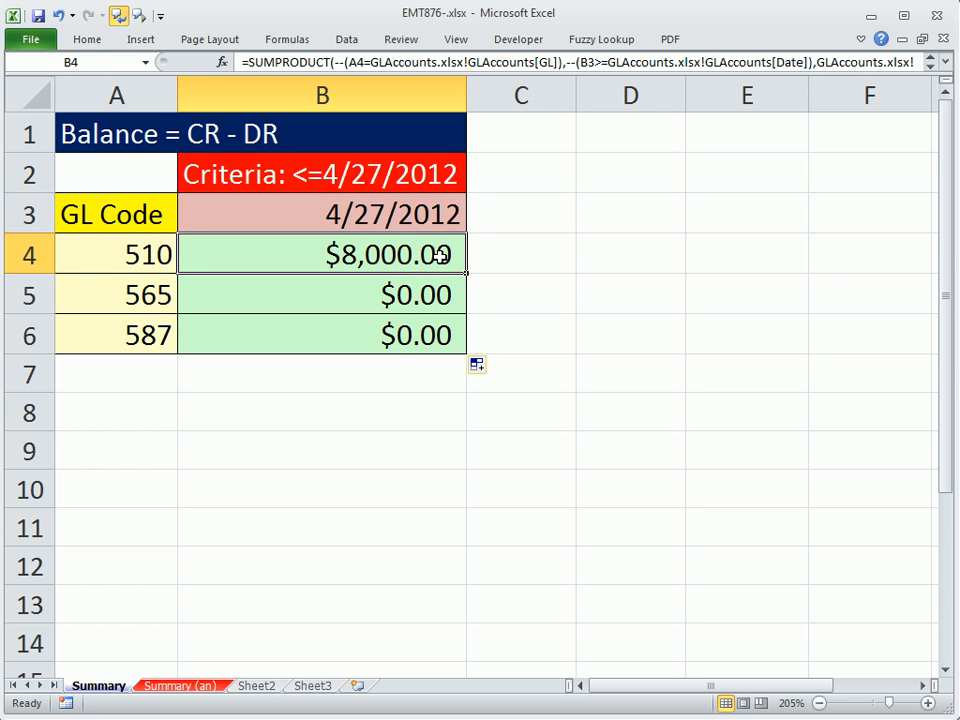
pyautogui.doubleClick(321, 254)
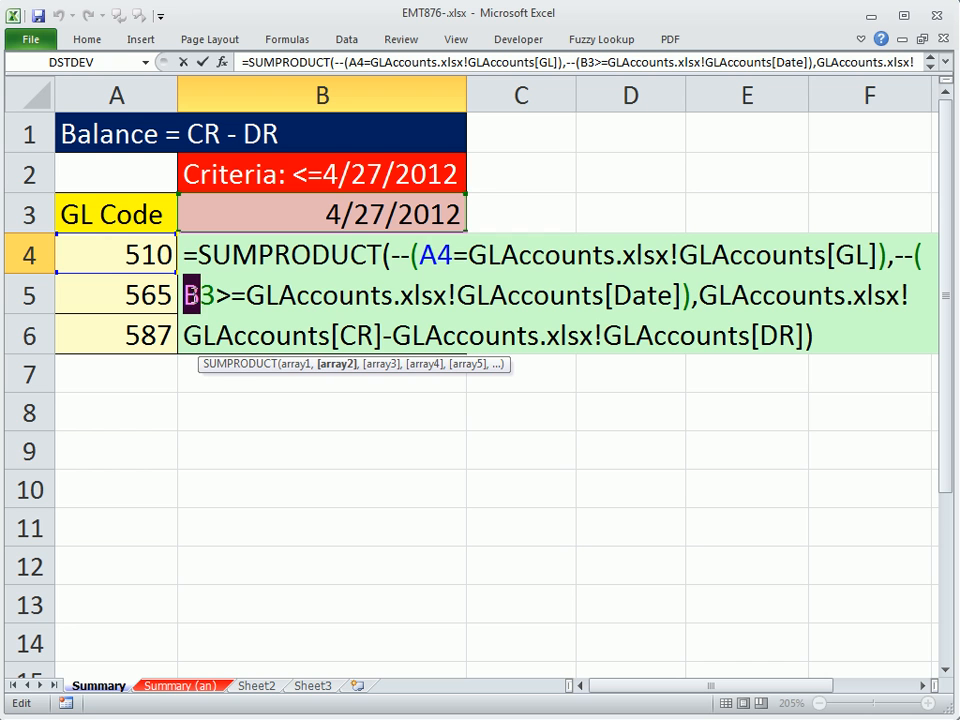
pyautogui.press('f4')
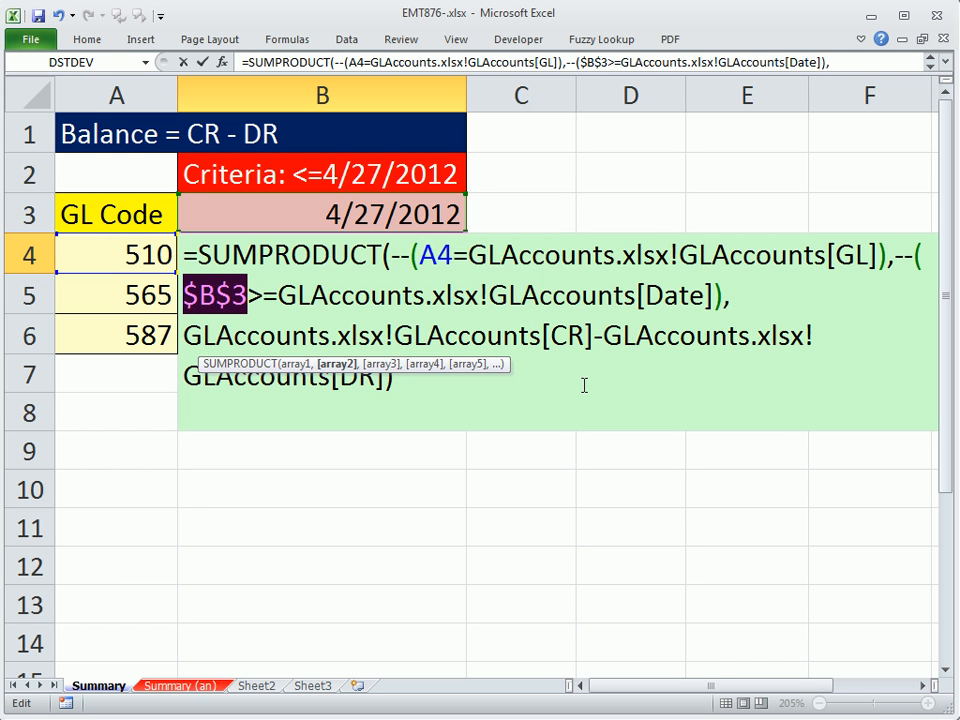
pyautogui.press('Enter')
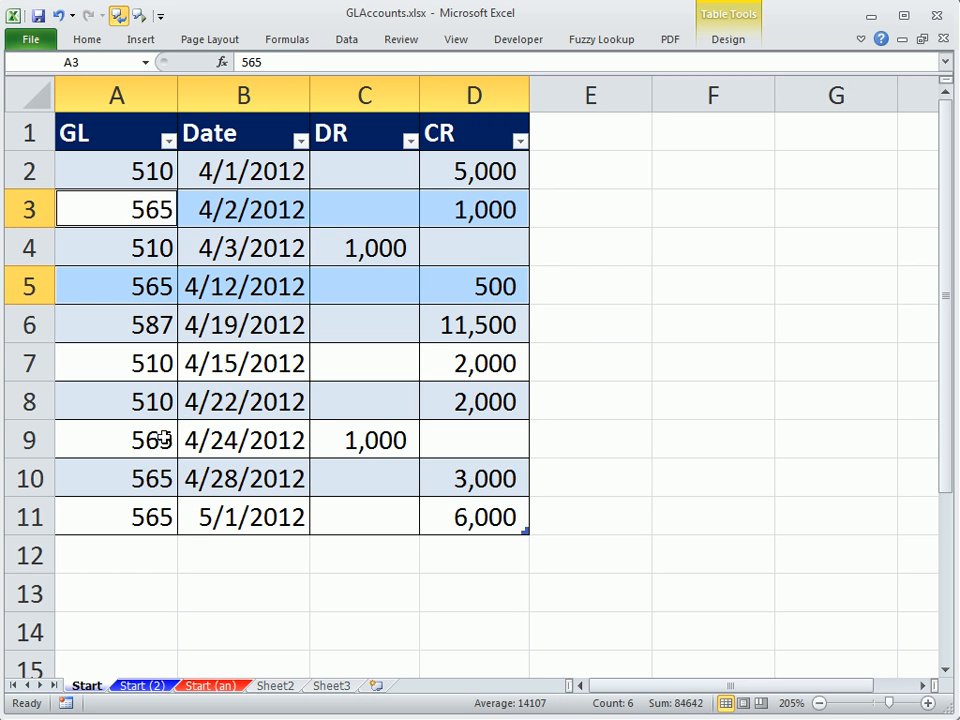
pyautogui.click(116, 440)
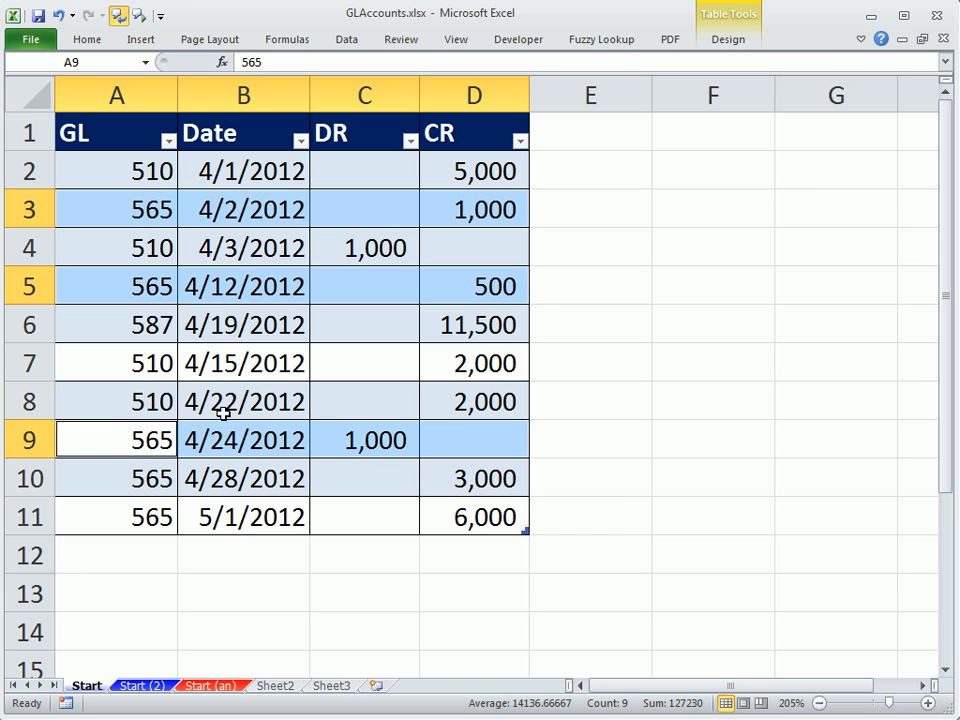
pyautogui.moveTo(145, 287)
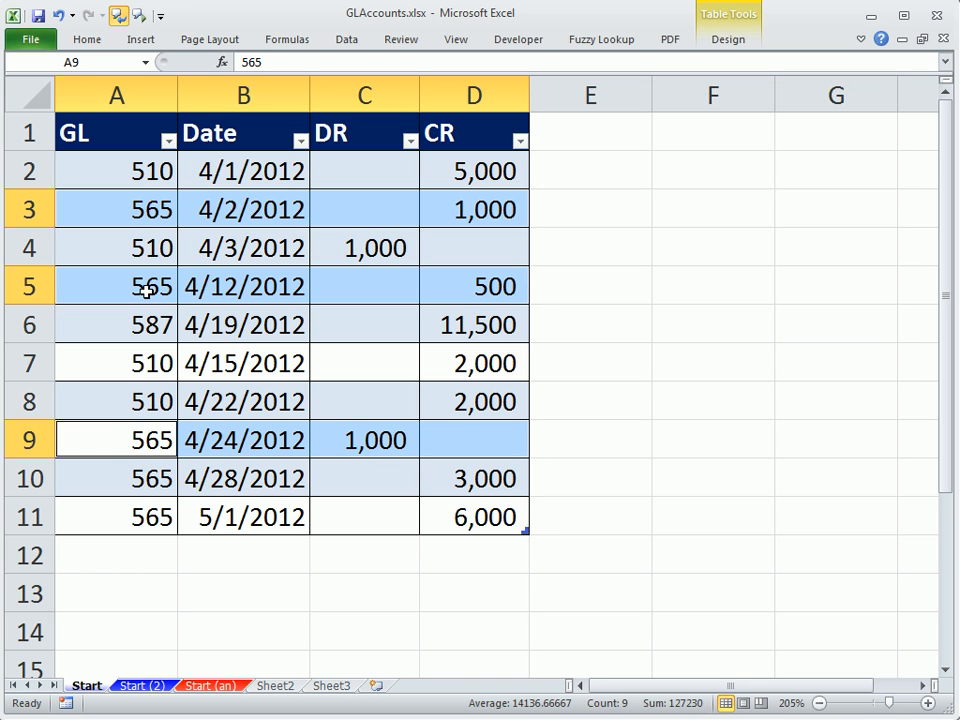
pyautogui.moveTo(470, 222)
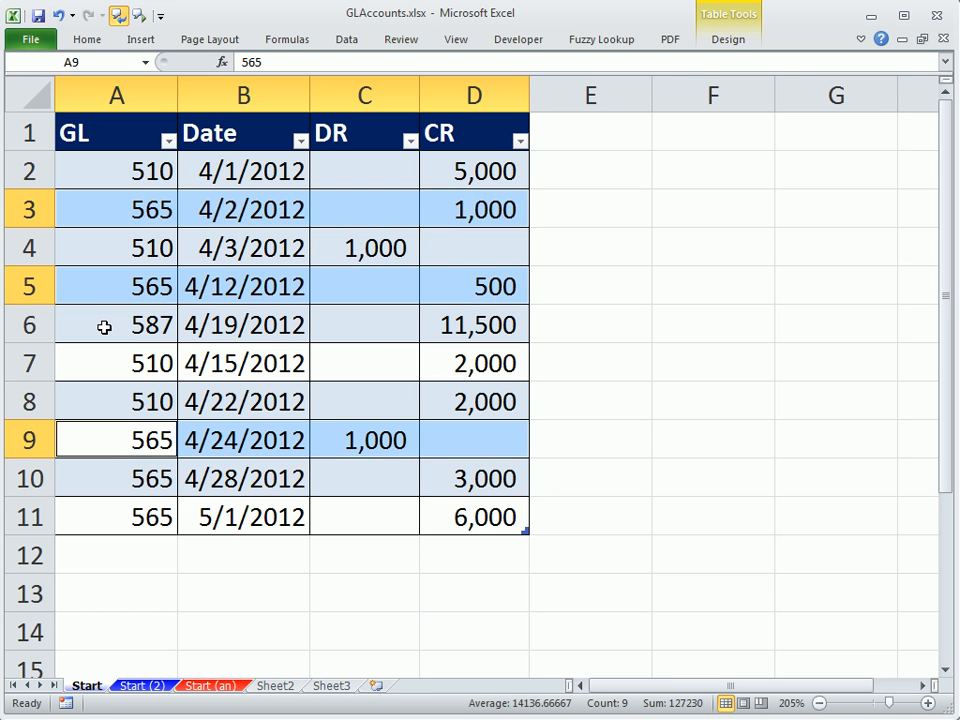
pyautogui.click(116, 324)
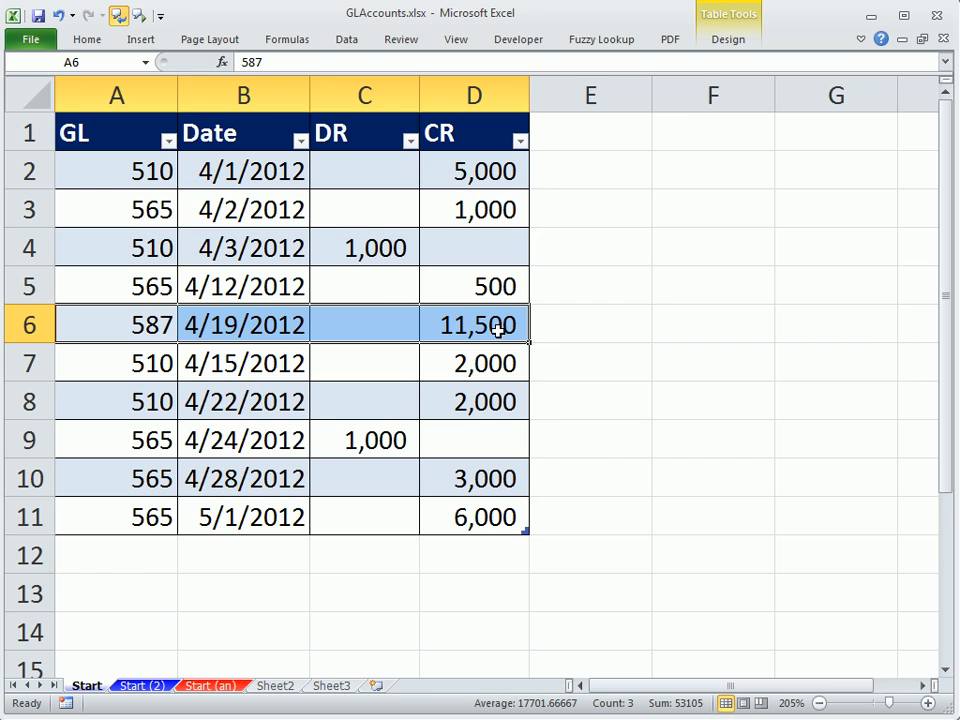